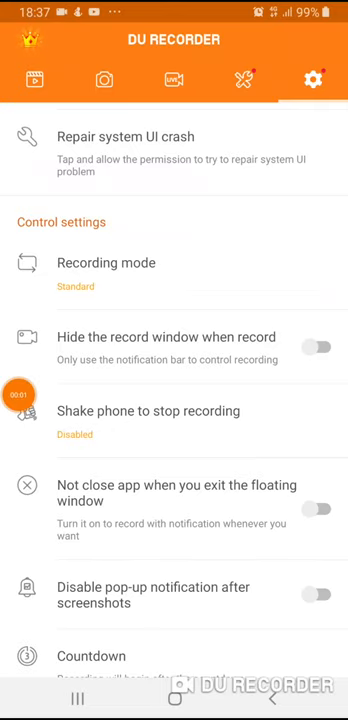
Leave the DU Recorder settings screen so Brave's new tab page shows.
key(HOME)
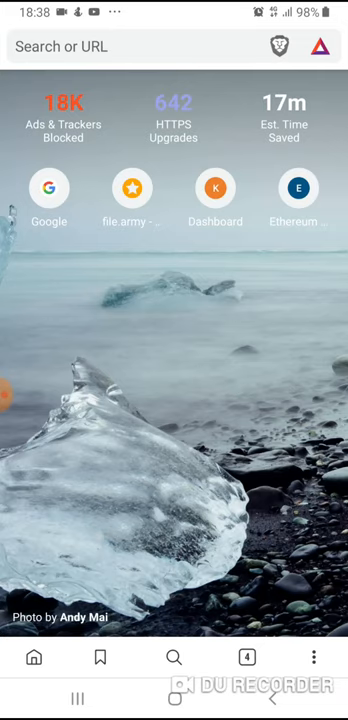
Look up kissmanga.com on Google from the search history.
click(48, 188)
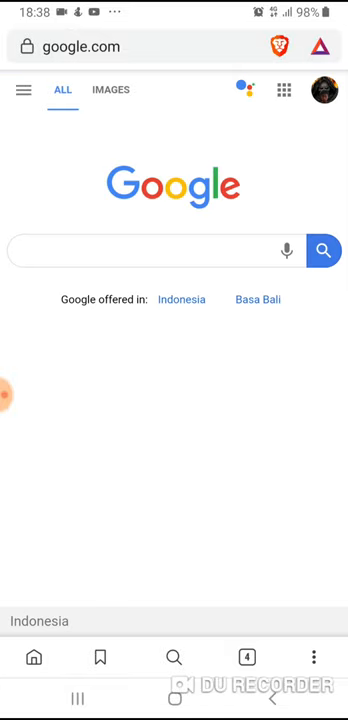
click(150, 250)
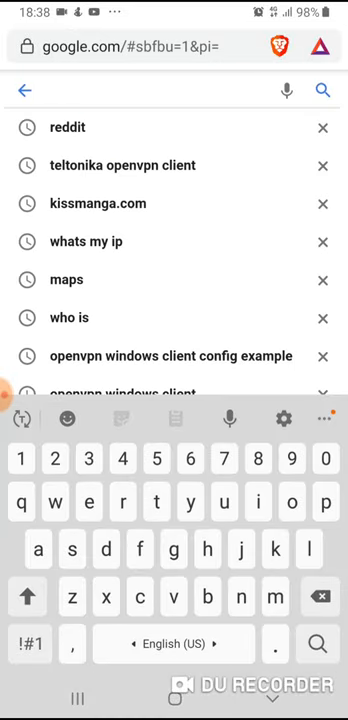
click(97, 203)
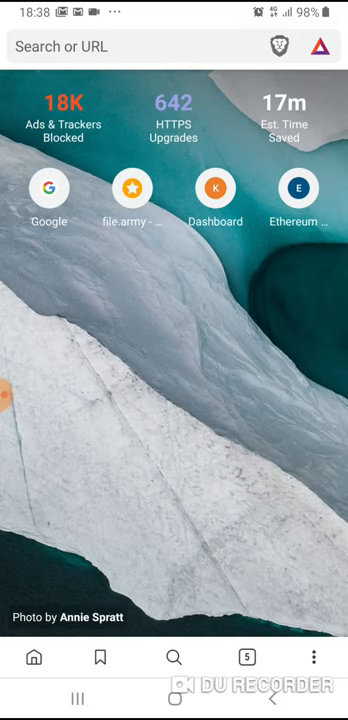
Search Google for reddit from the search history and scroll the results.
click(48, 188)
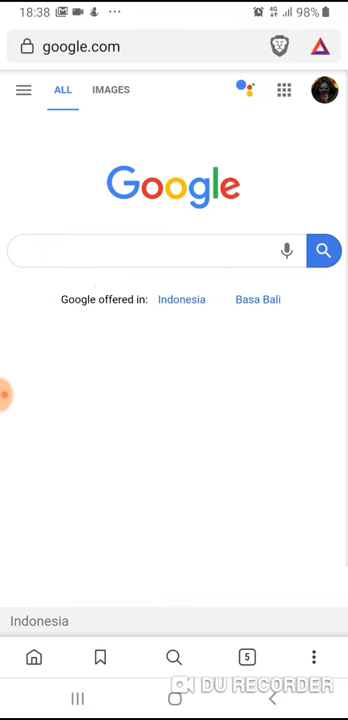
click(150, 250)
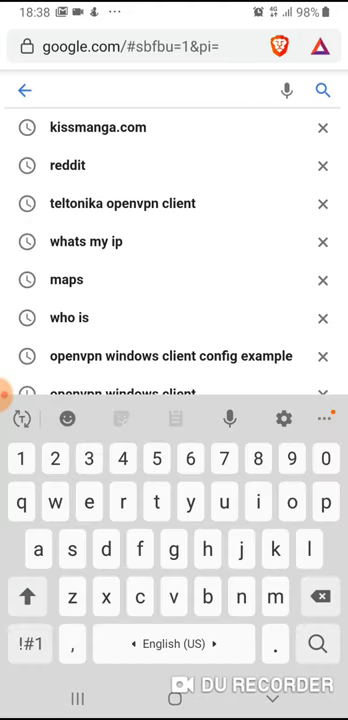
click(68, 165)
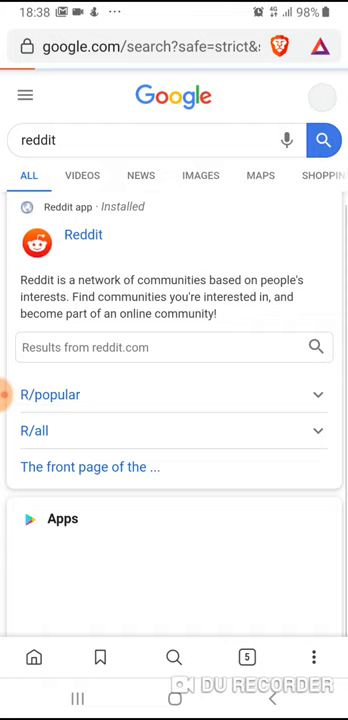
scroll(down, 3)
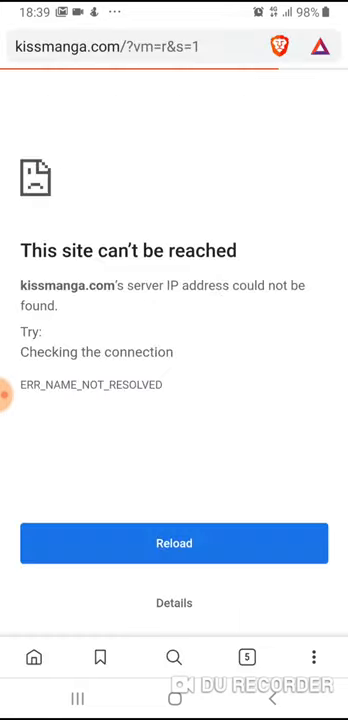
Load redditinc.com, then scroll through Google's reddit.com results to Reddit's Wikipedia entry.
text(redditinc.com)
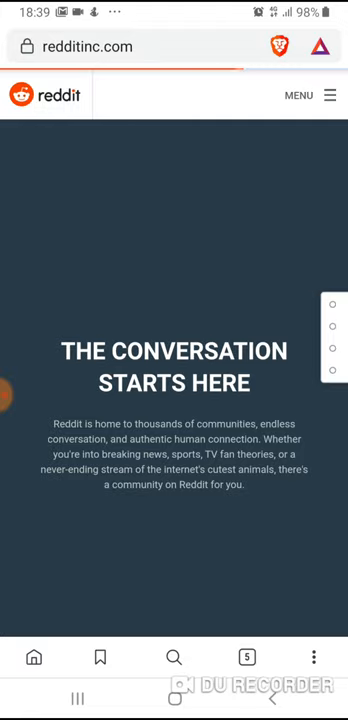
scroll(down, 3)
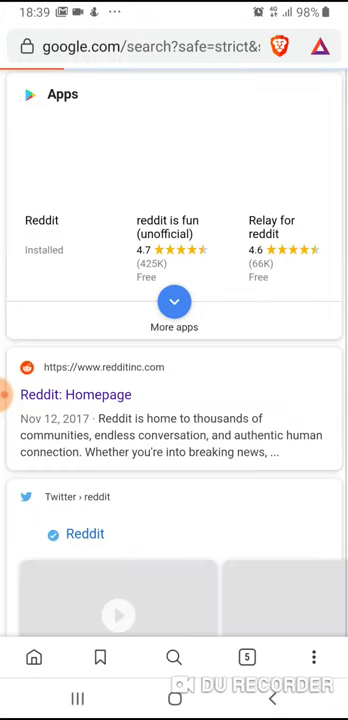
scroll(down, 3)
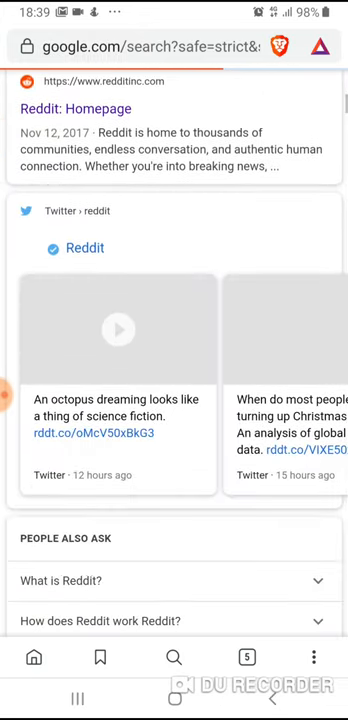
scroll(down, 3)
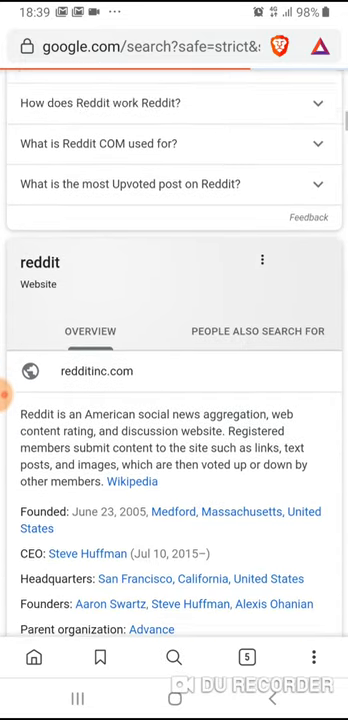
scroll(down, 3)
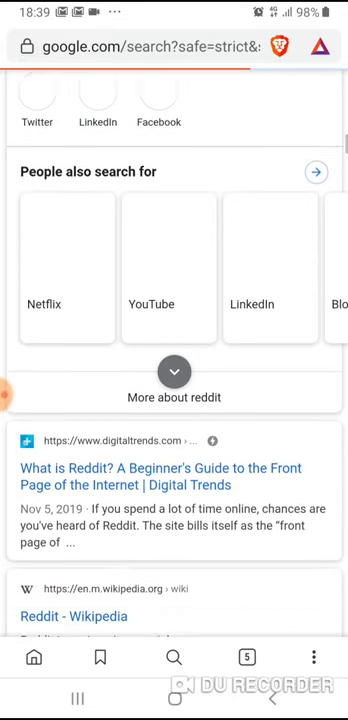
scroll(down, 3)
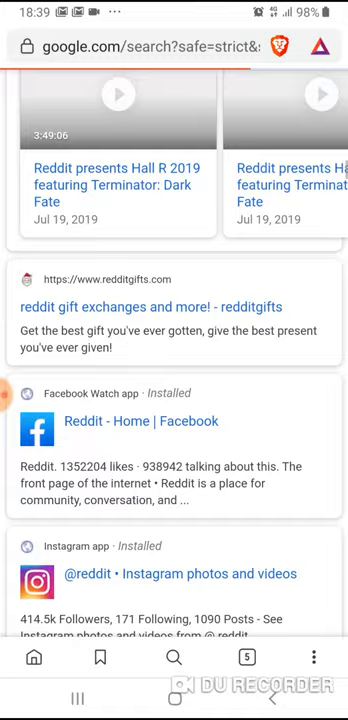
scroll(down, 3)
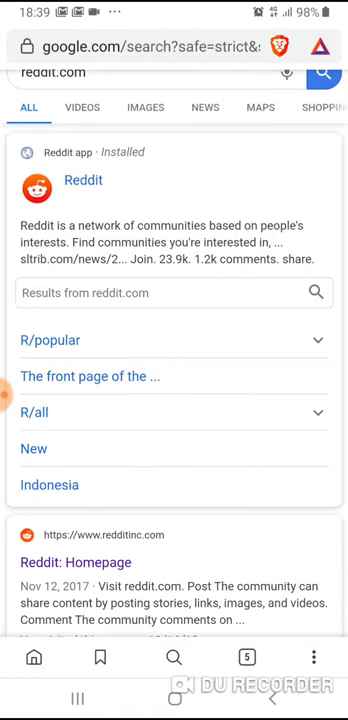
scroll(down, 3)
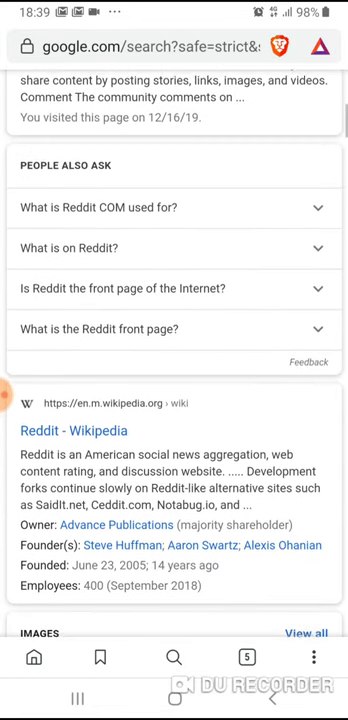
Scroll the 160-day Denpasar–Kumamoto walking route, then go to the home screen.
scroll(down, 3)
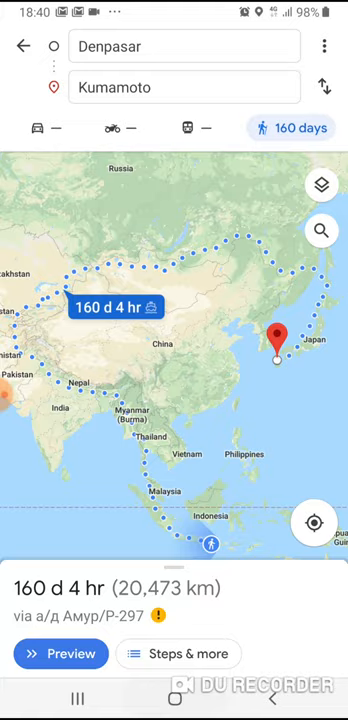
key(home)
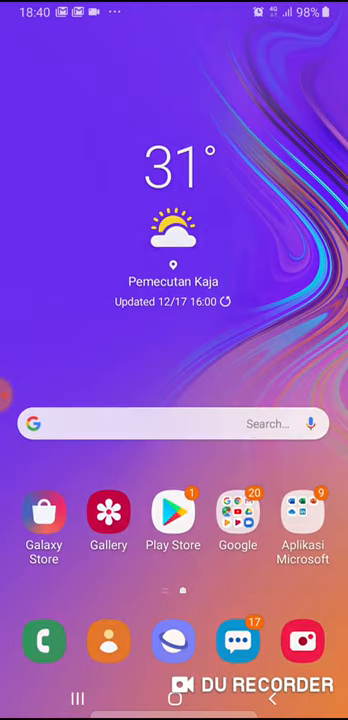
Expand and collapse the advanced Wi-Fi options, then back out to Connections.
scroll(up, 3)
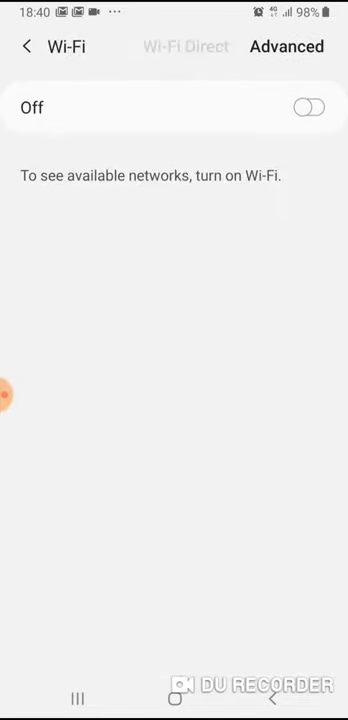
click(287, 46)
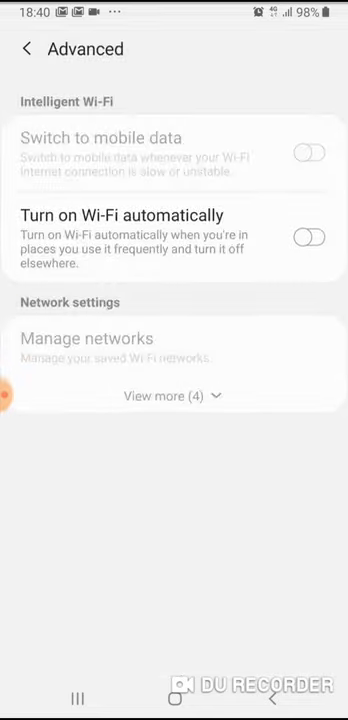
click(174, 395)
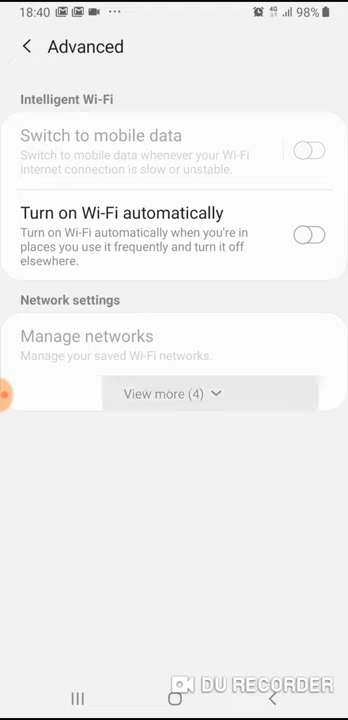
click(174, 393)
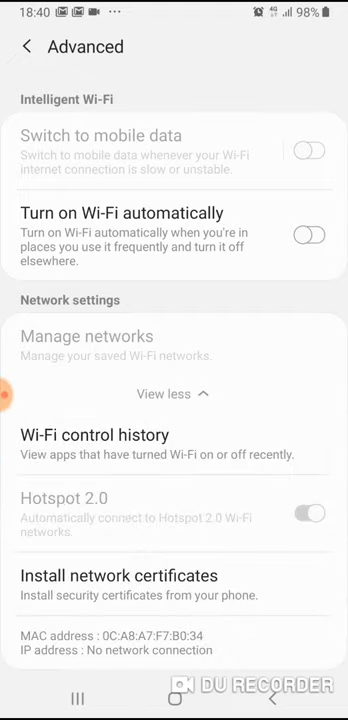
click(174, 393)
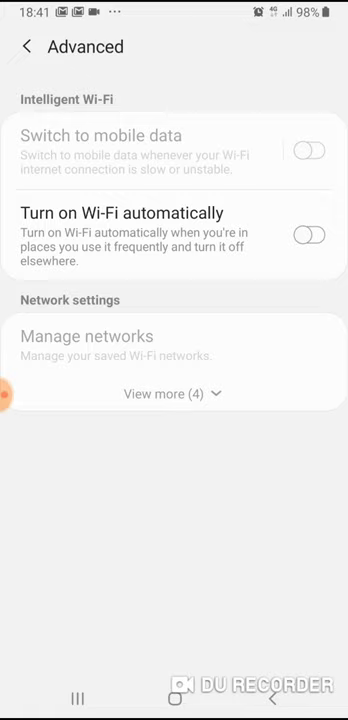
click(25, 46)
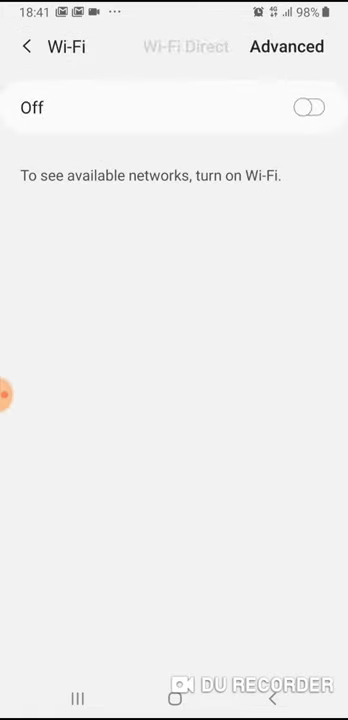
click(25, 46)
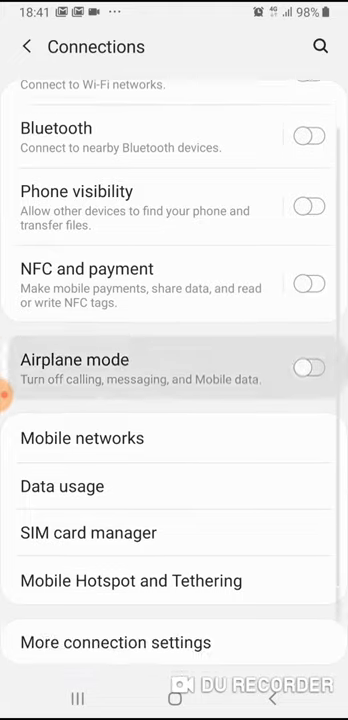
scroll(down, 3)
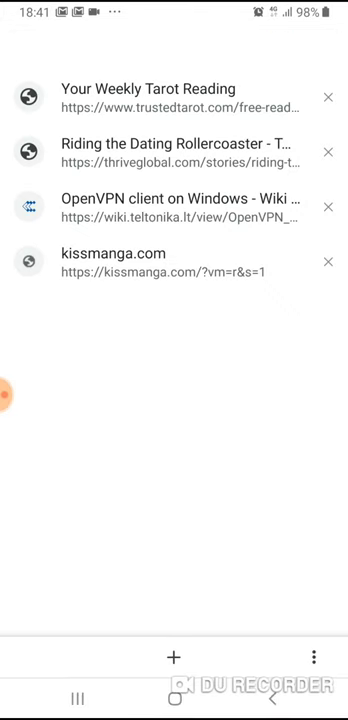
Search 'what is my ip' in a new Brave tab and scroll the results.
click(174, 656)
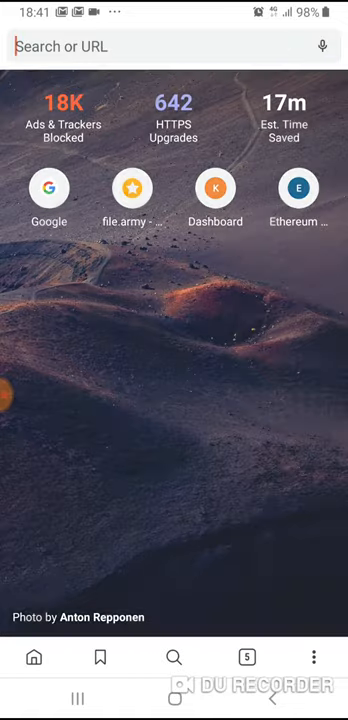
text(what+is+r)
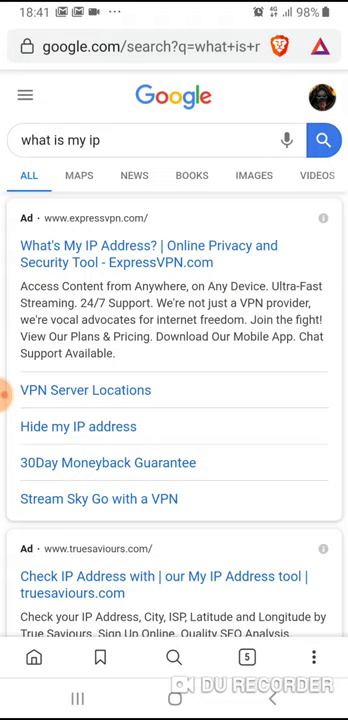
scroll(down, 3)
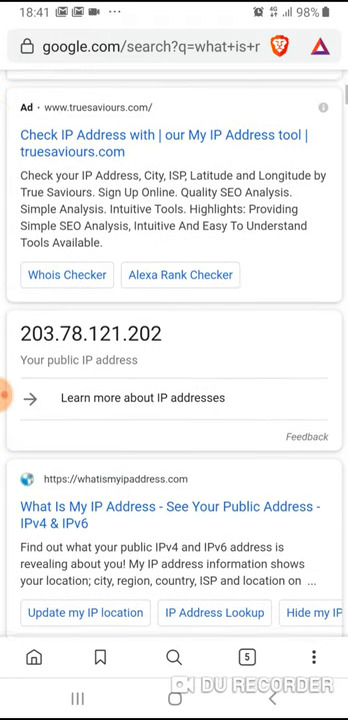
scroll(down, 3)
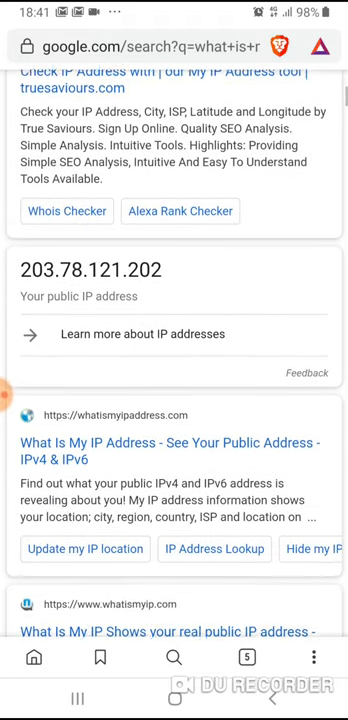
scroll(down, 3)
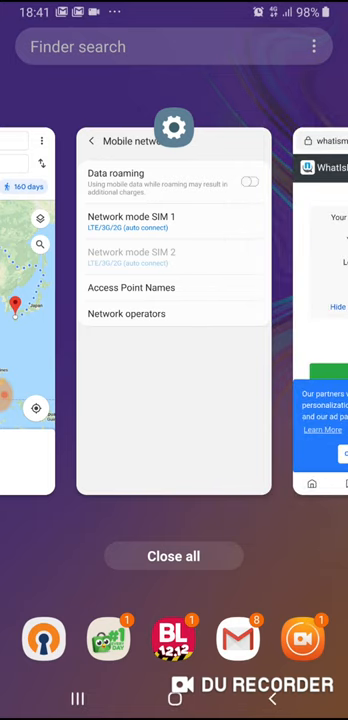
Go through Mobile networks and Access Point Names to open the XL GPRS entry.
scroll(right, 3)
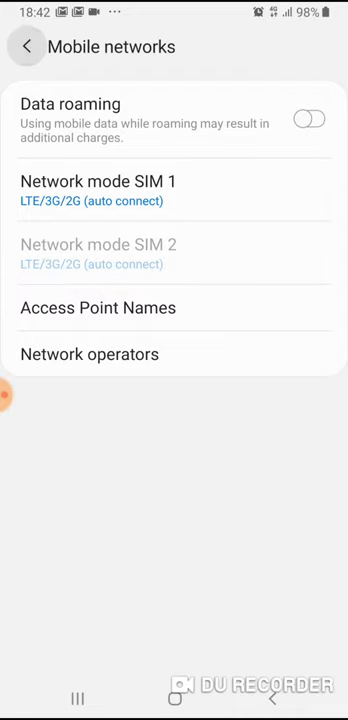
click(27, 46)
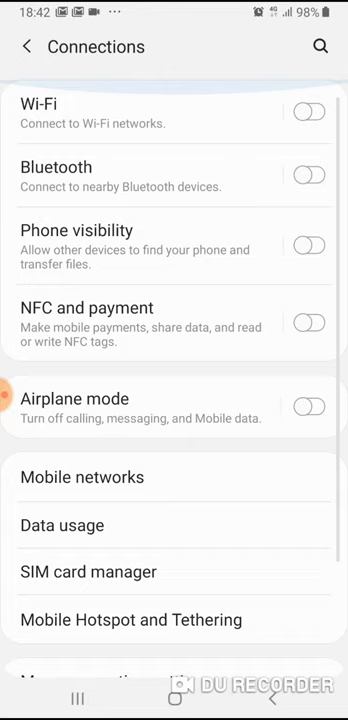
scroll(down, 3)
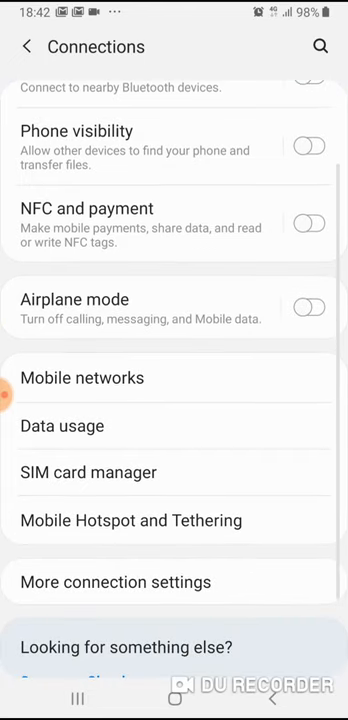
click(82, 377)
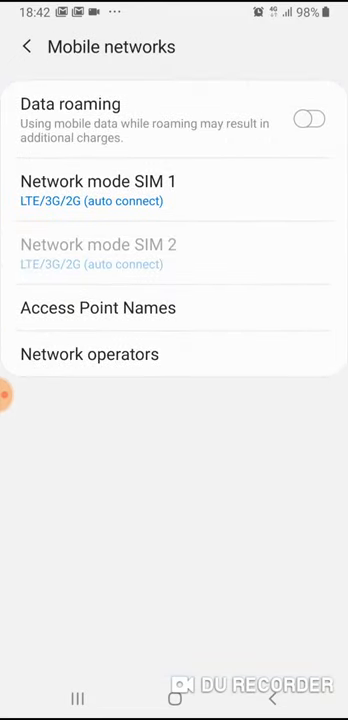
click(97, 307)
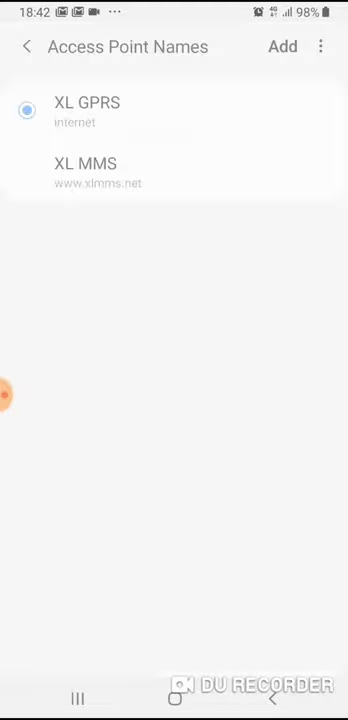
click(90, 111)
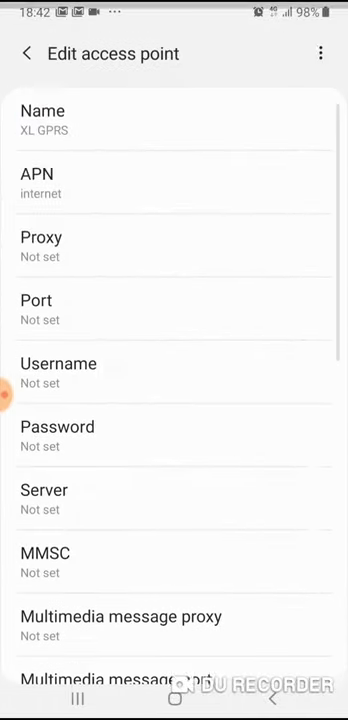
scroll(down, 3)
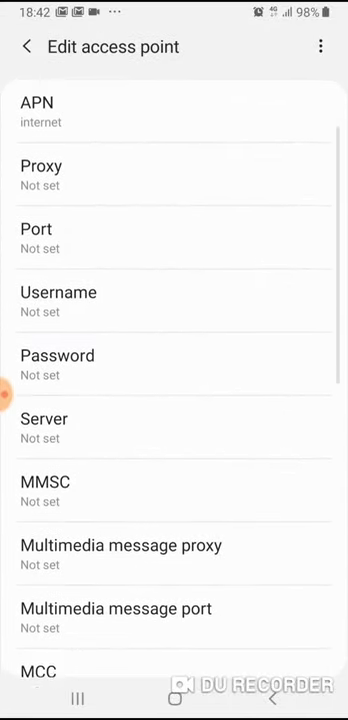
Give XL GPRS the proxy 0fajarpurnama0.ddns.net and port 3128.
scroll(down, 3)
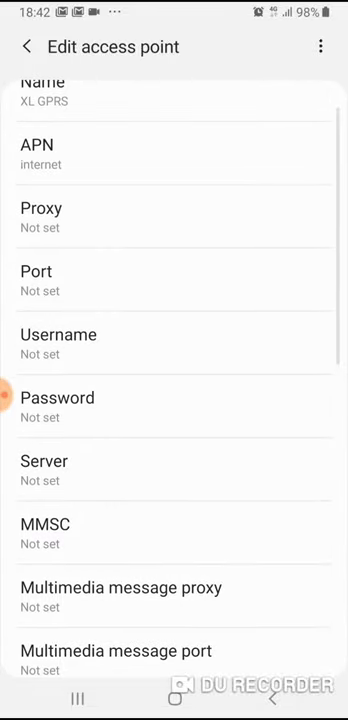
scroll(down, 3)
text(0)
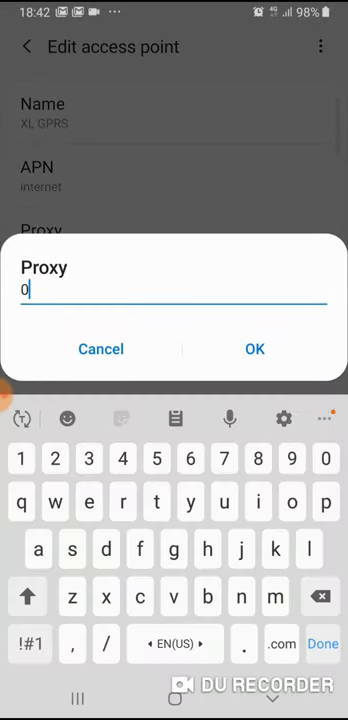
text(faj)
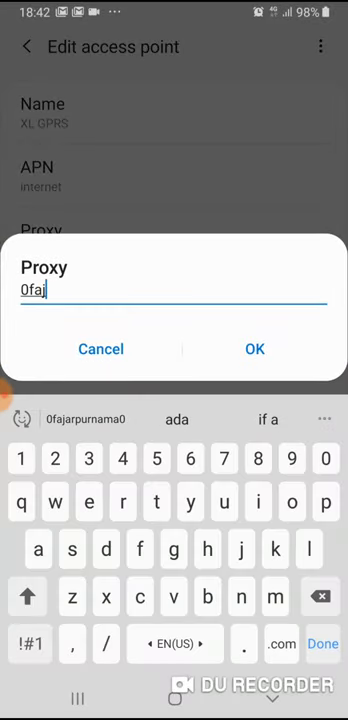
text(arpur)
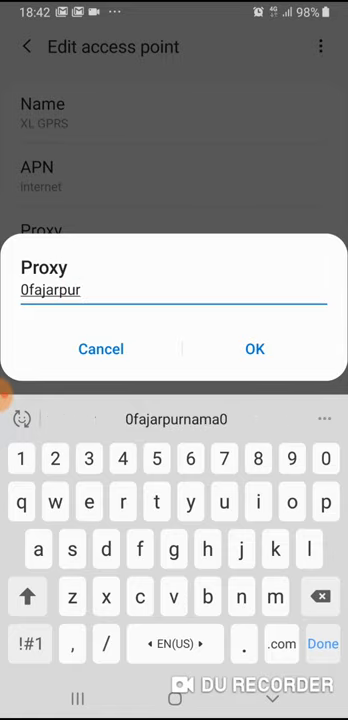
text(nama0.ddns.ne)
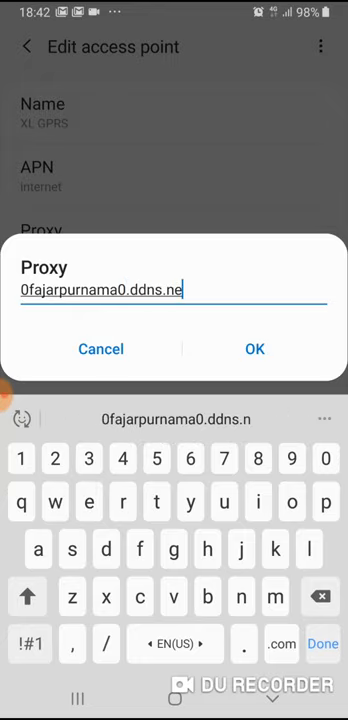
click(254, 349)
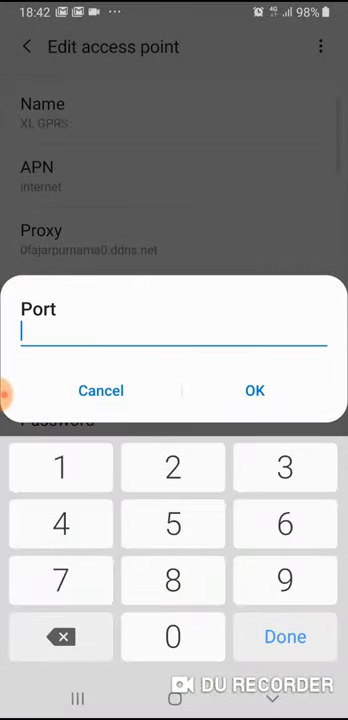
text(312)
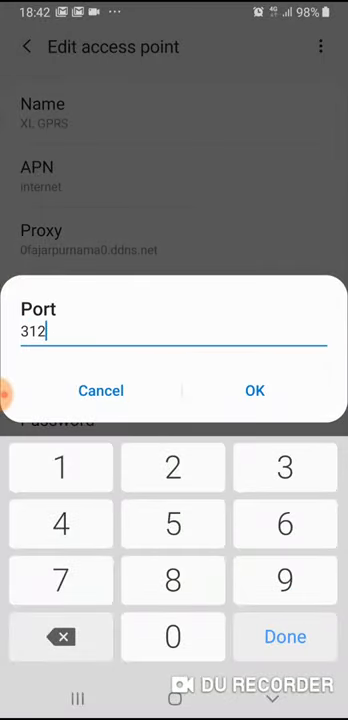
click(254, 390)
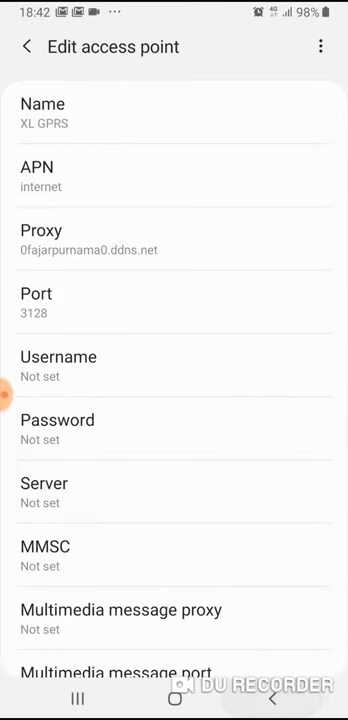
Reload in Brave and sign in to the proxy, then return to the access point list.
click(27, 46)
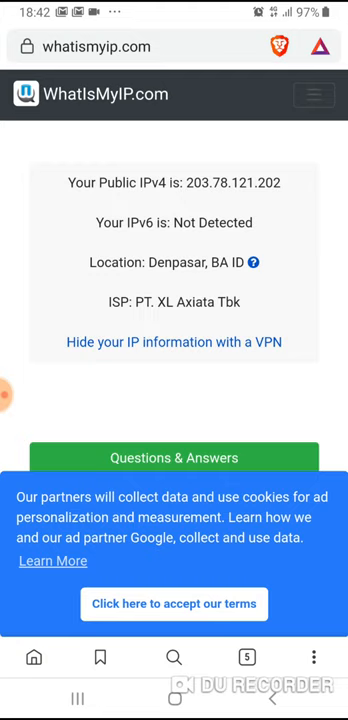
click(160, 46)
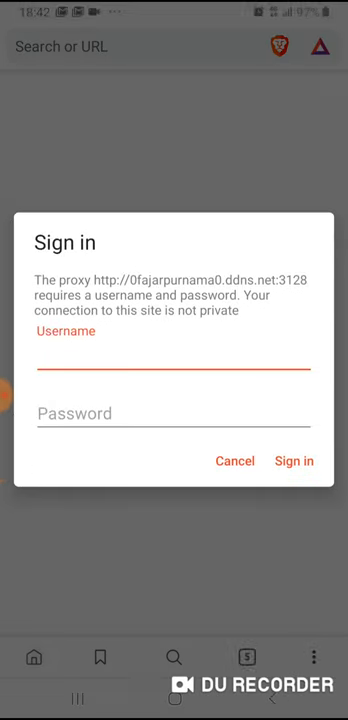
click(174, 368)
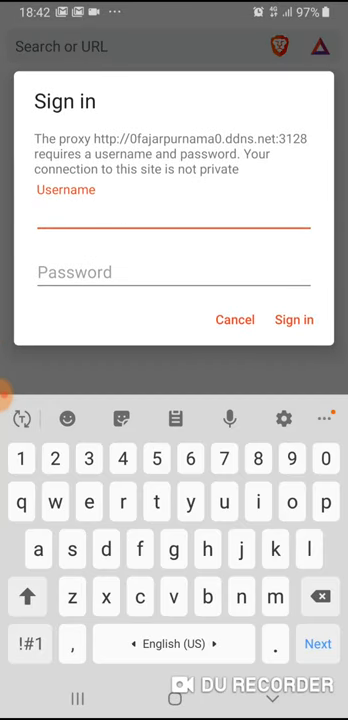
text(username)
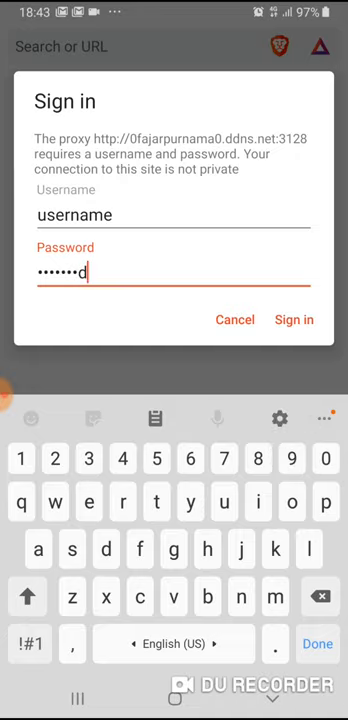
click(294, 320)
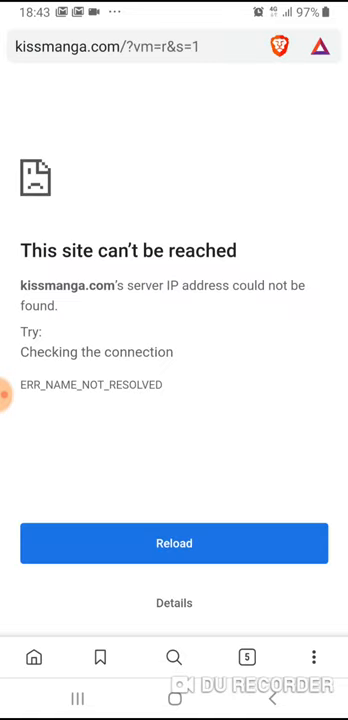
click(174, 543)
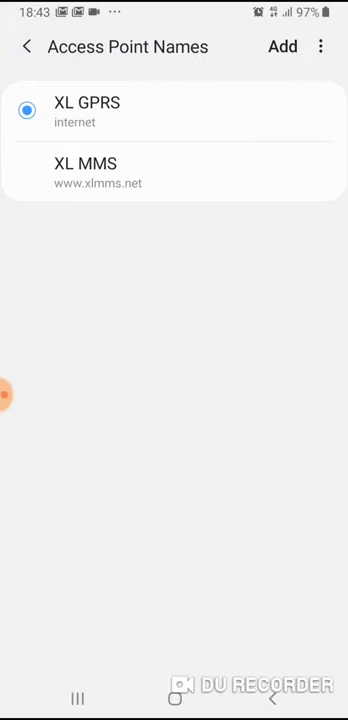
Empty the XL GPRS proxy field and back out to Connections.
click(90, 111)
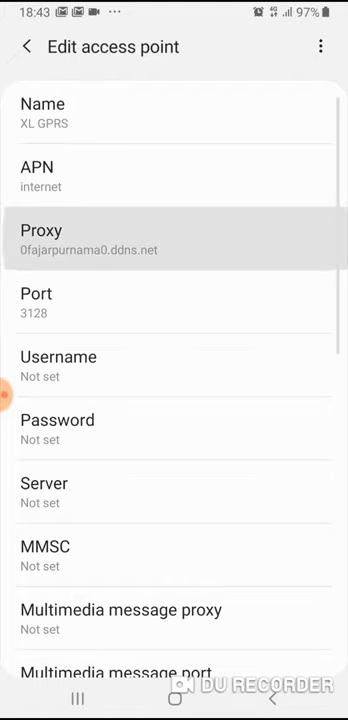
click(174, 238)
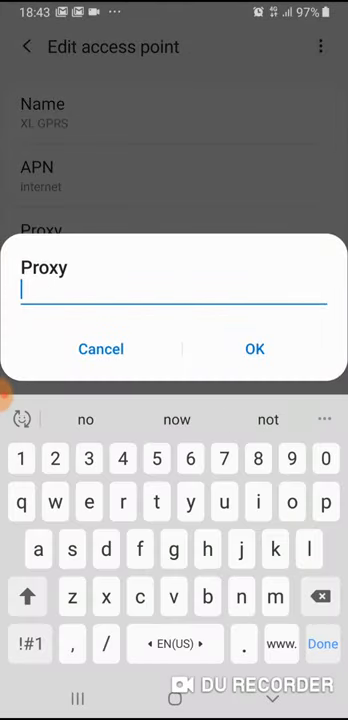
click(254, 349)
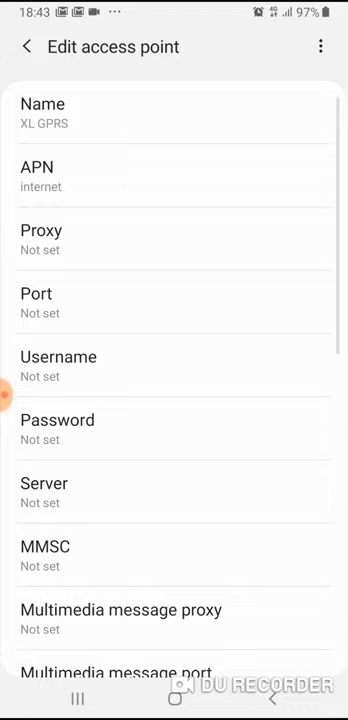
click(24, 47)
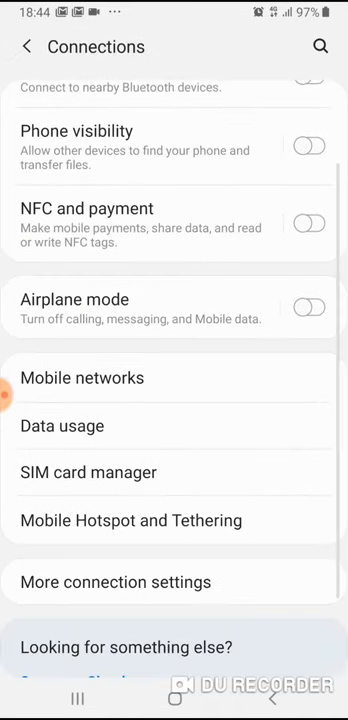
Scroll Connections settings to the VPN list and open its three-dot options menu.
scroll(down, 3)
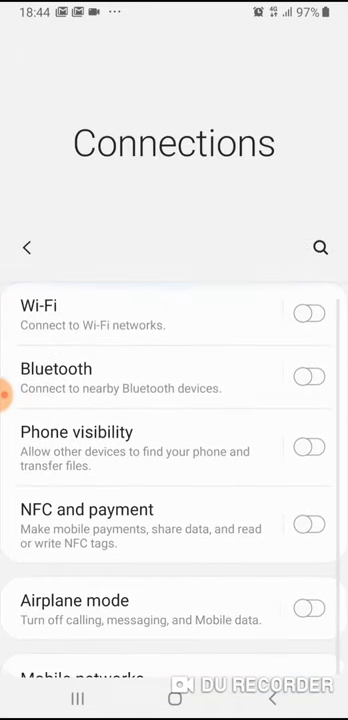
scroll(down, 3)
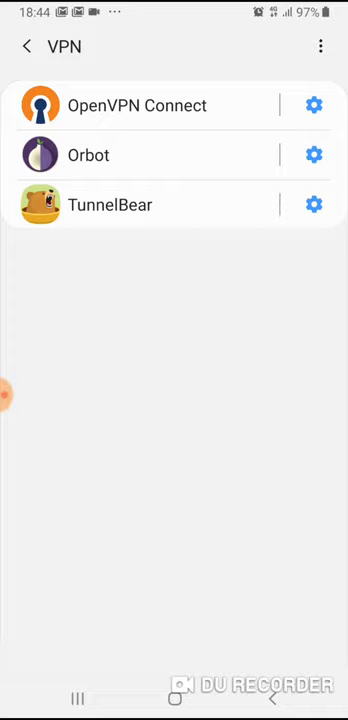
click(321, 46)
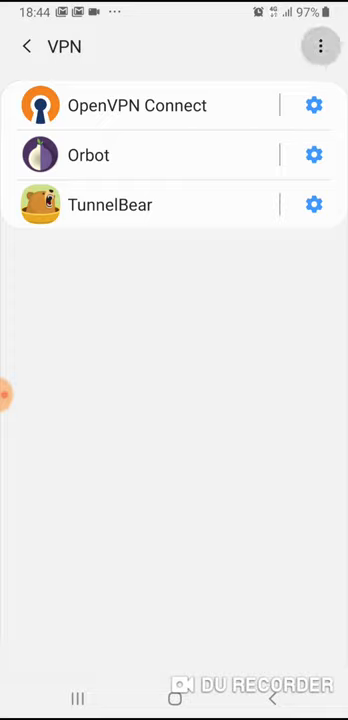
click(322, 46)
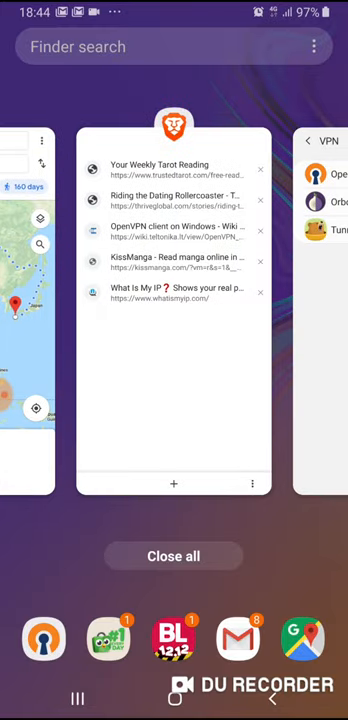
Read the Teltonika wiki's OpenVPN client installation and example configuration sections in Brave.
click(173, 231)
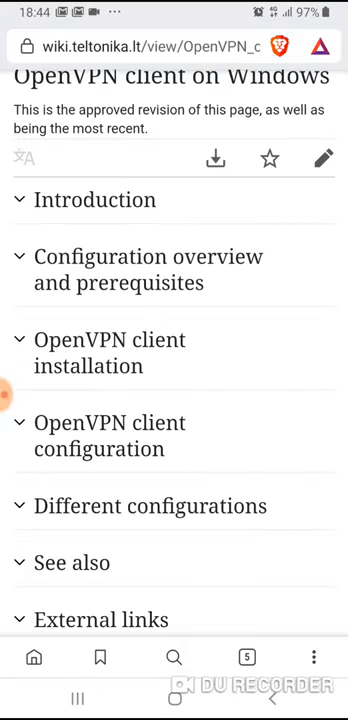
scroll(down, 3)
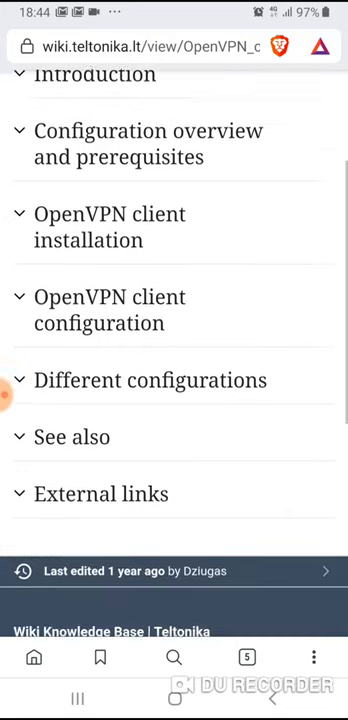
scroll(down, 3)
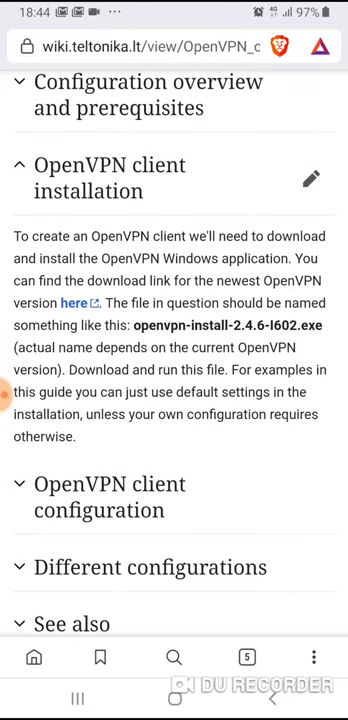
scroll(down, 3)
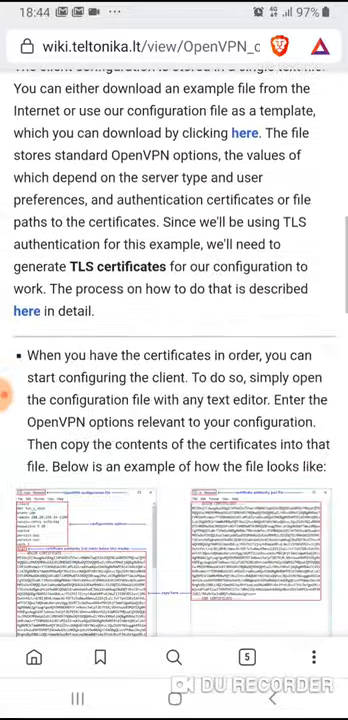
scroll(down, 3)
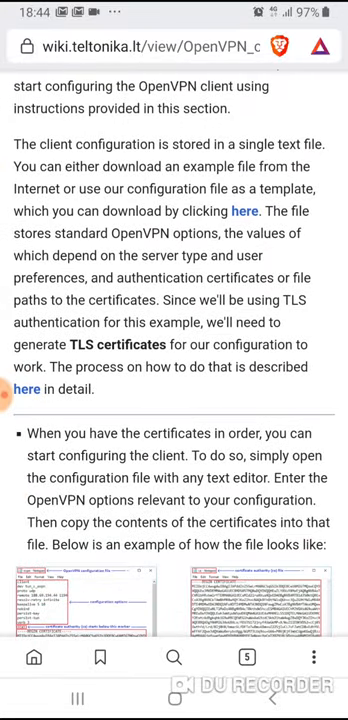
scroll(down, 3)
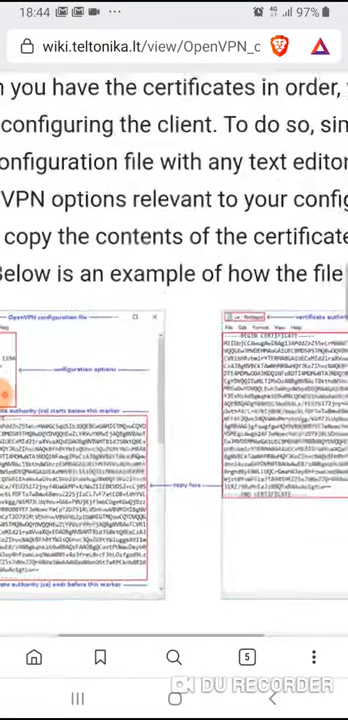
scroll(down, 3)
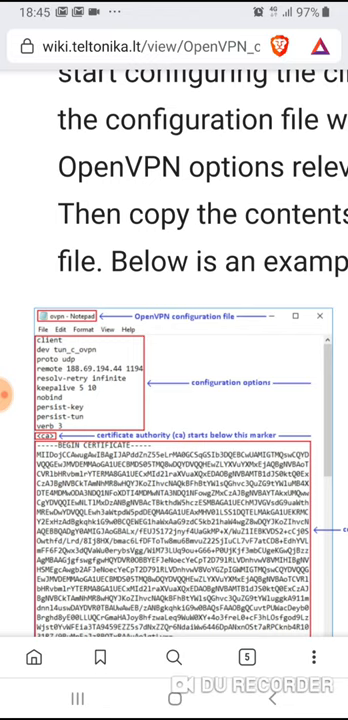
scroll(down, 3)
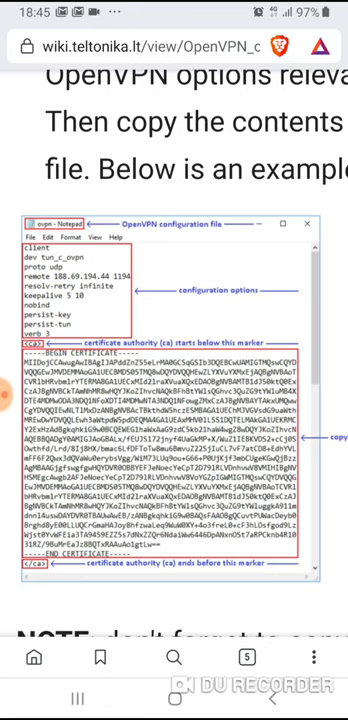
scroll(down, 3)
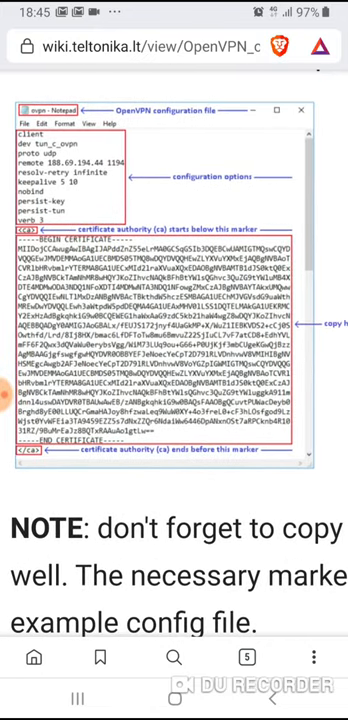
scroll(down, 3)
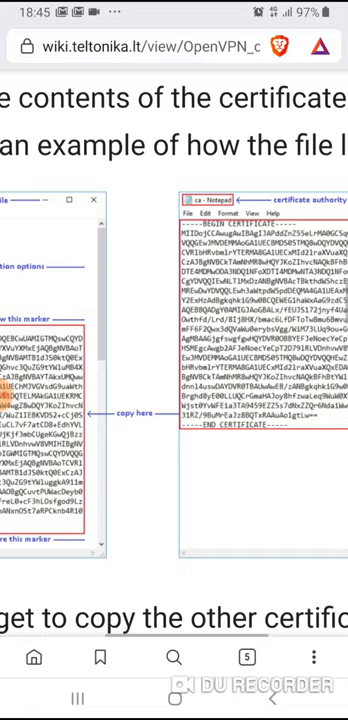
scroll(down, 3)
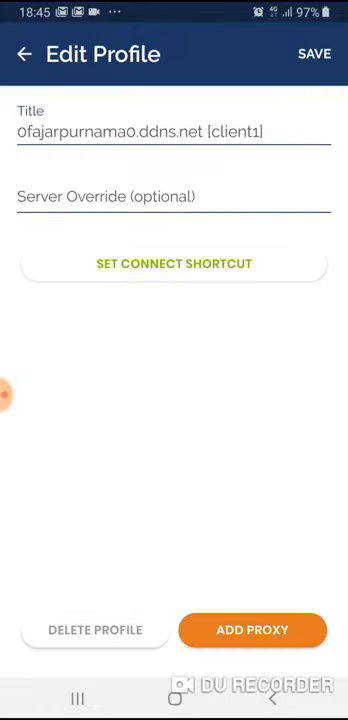
Delete the old client1 profile, then import and add client1.ovpn as a new profile.
click(93, 630)
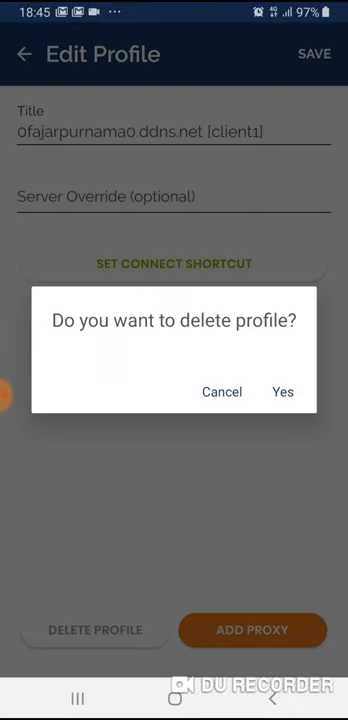
click(282, 391)
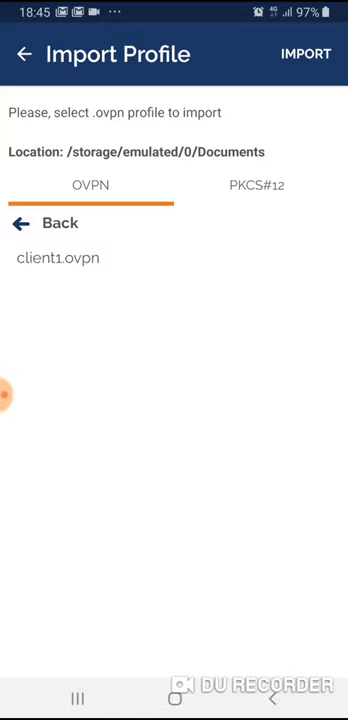
click(22, 54)
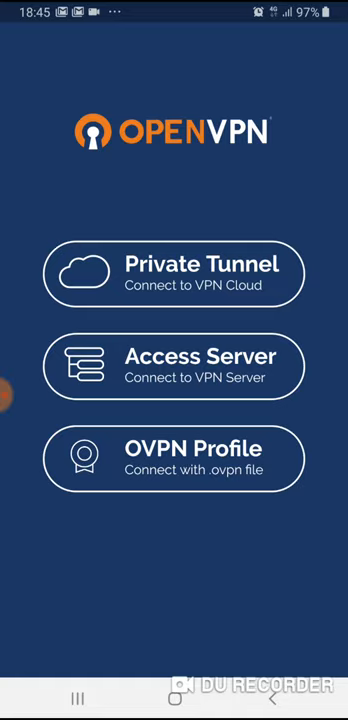
click(174, 458)
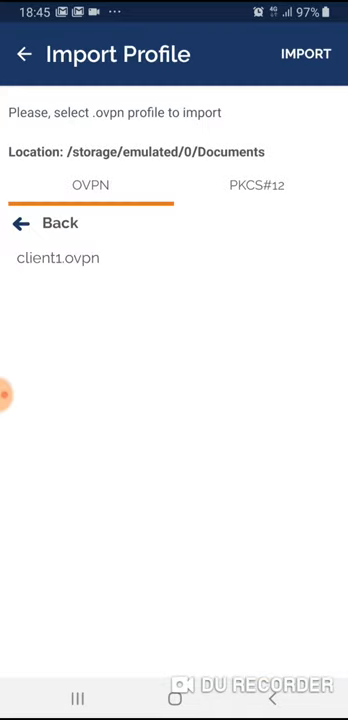
click(57, 257)
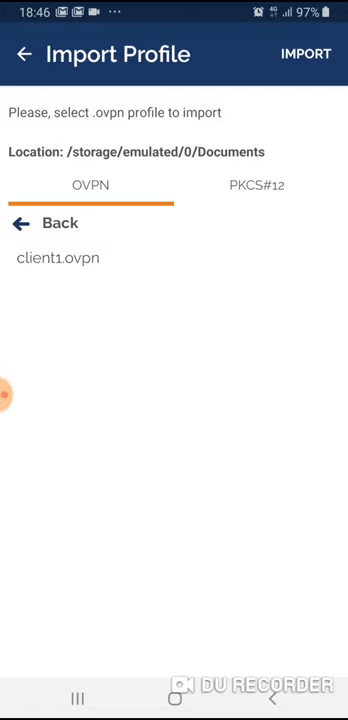
click(58, 257)
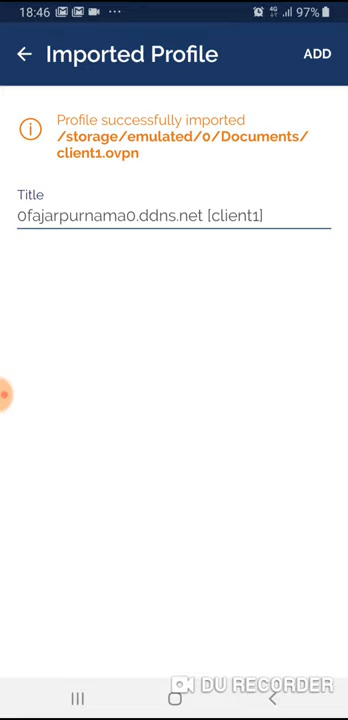
click(317, 54)
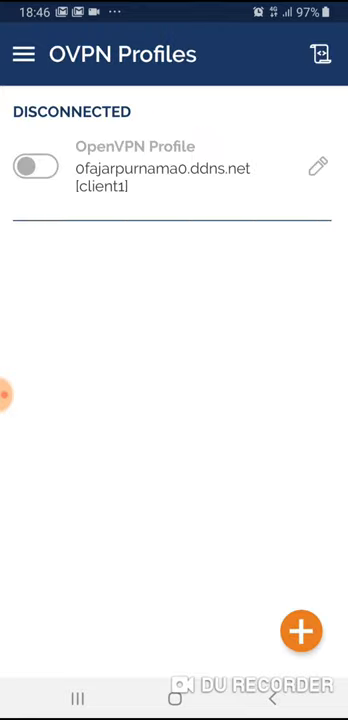
Toggle the client1 profile on, approve the VPN request, and review its connection stats.
click(35, 166)
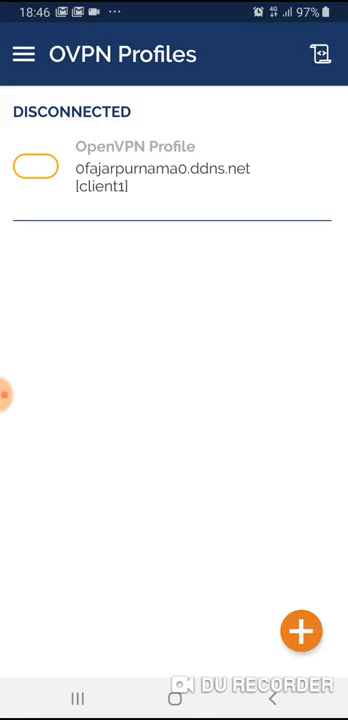
click(36, 166)
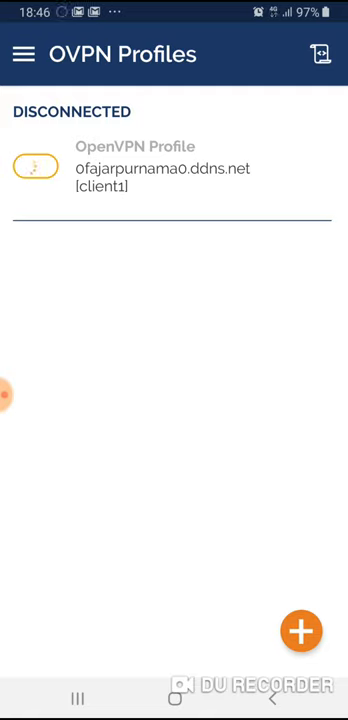
click(36, 166)
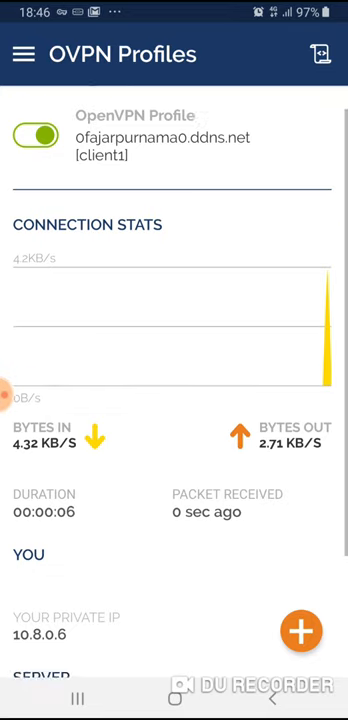
scroll(down, 3)
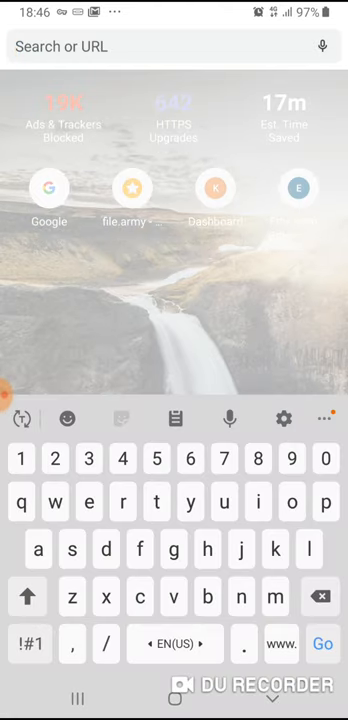
Load kissanime.ru in Brave, then disconnect the client1 VPN and close all recent apps.
text(kissanime.ru)
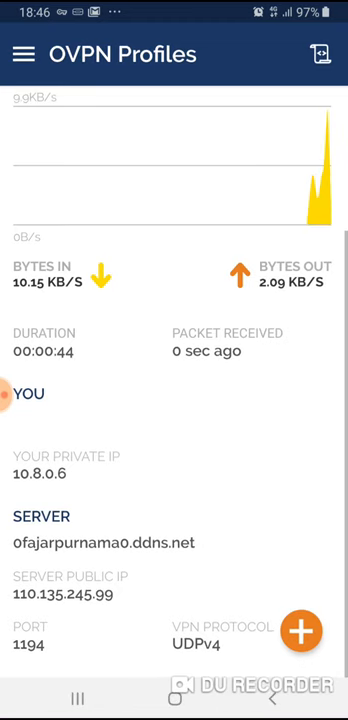
scroll(down, 3)
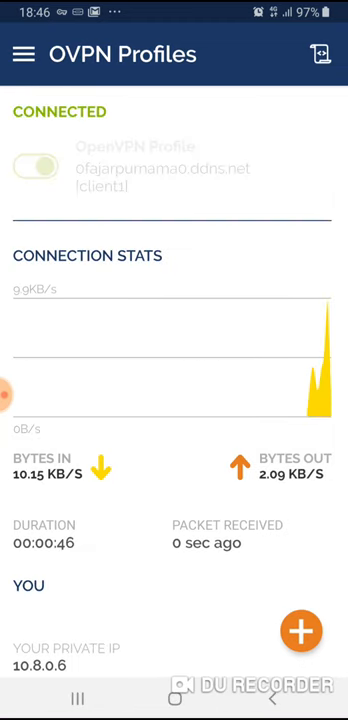
click(37, 166)
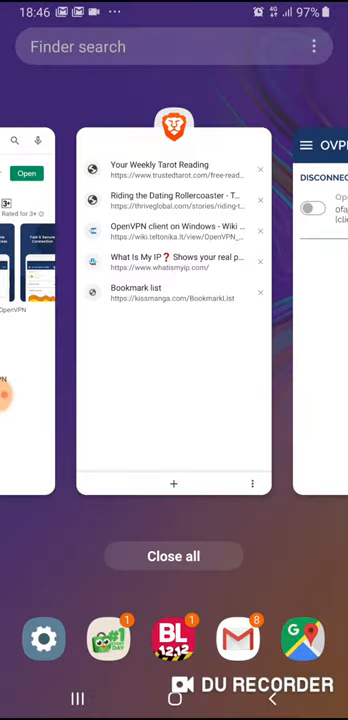
click(173, 261)
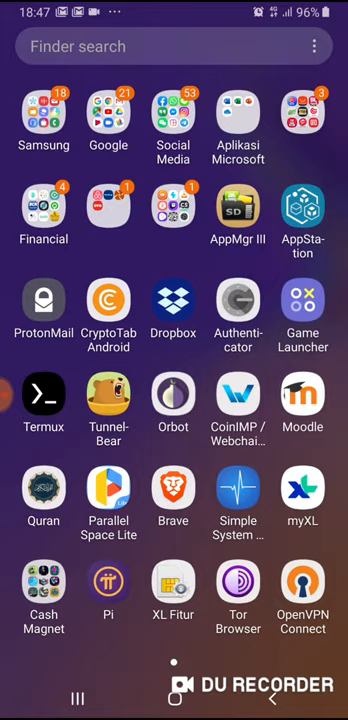
Search the Play Store for orbot and open the Orbot: Tor for Android listing.
click(173, 397)
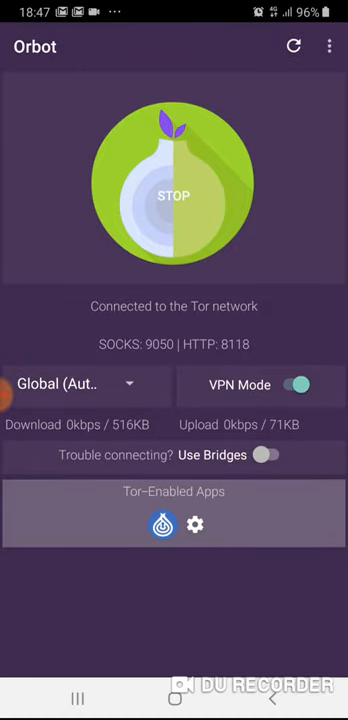
click(174, 195)
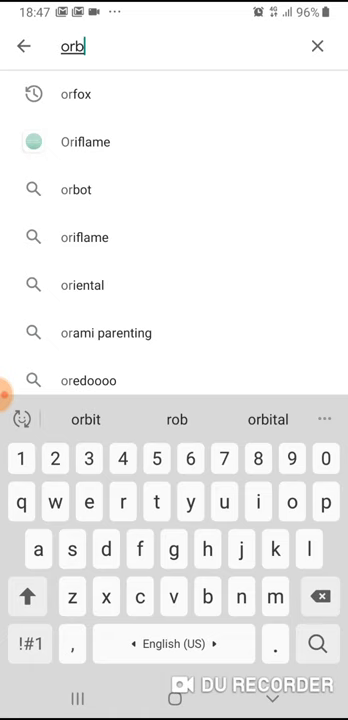
click(77, 189)
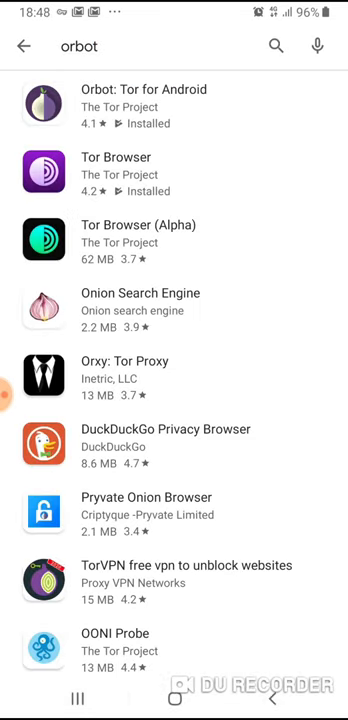
click(50, 101)
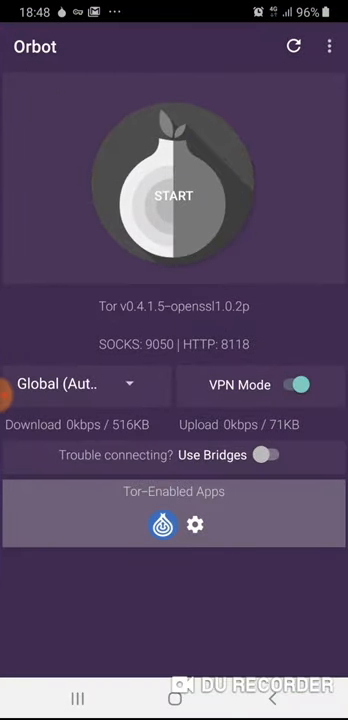
Scroll Orbot's per-app VPN Mode list, with only DeepOnion ticked, and return home.
click(174, 195)
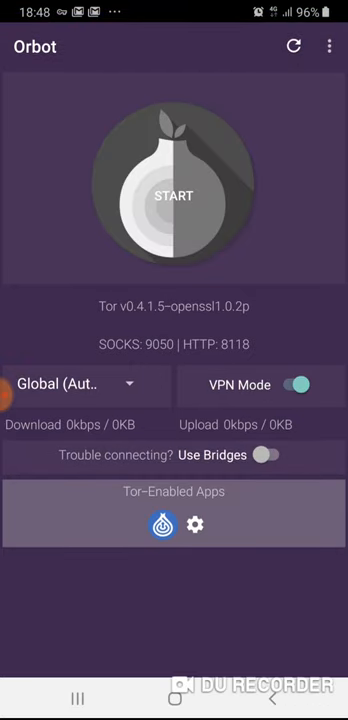
click(286, 385)
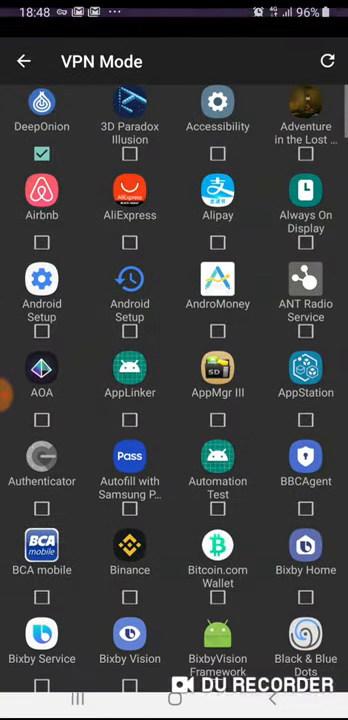
scroll(down, 3)
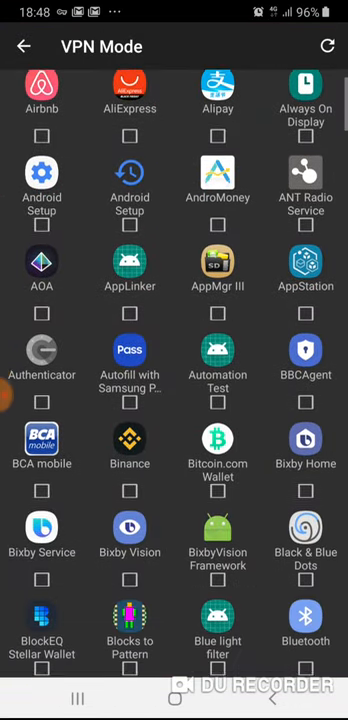
scroll(down, 3)
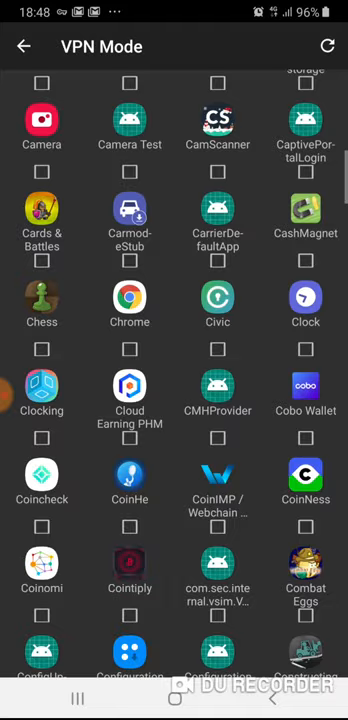
scroll(down, 3)
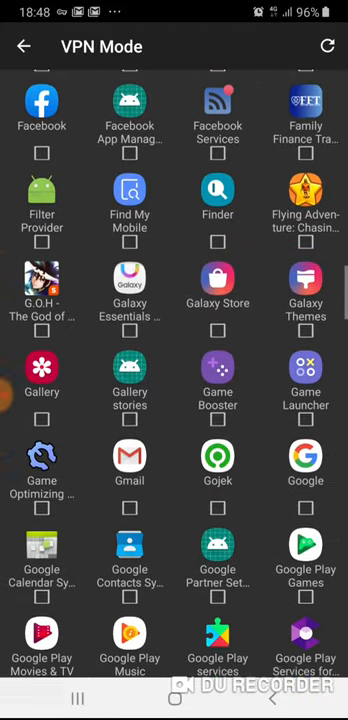
scroll(down, 3)
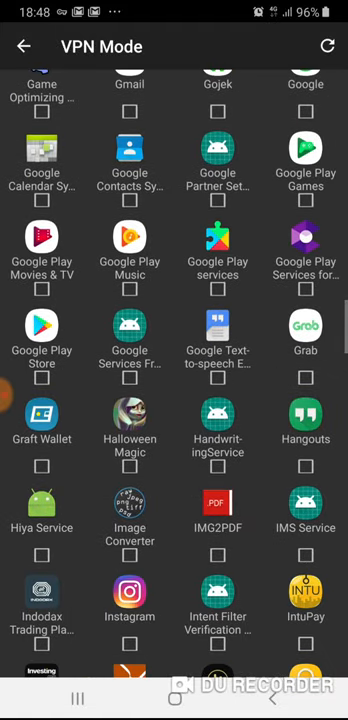
click(24, 46)
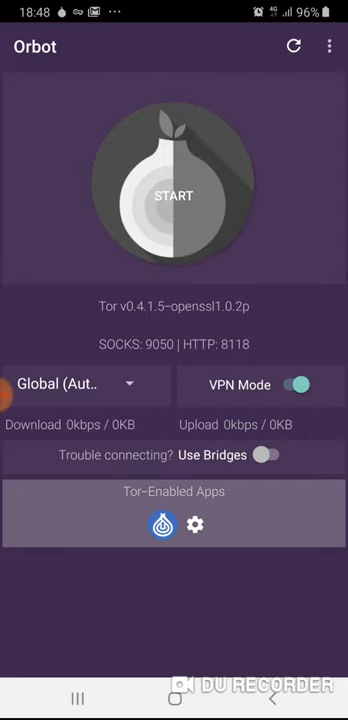
Open Orbot Settings from the three-dot menu and tap the Bridges entry.
click(329, 46)
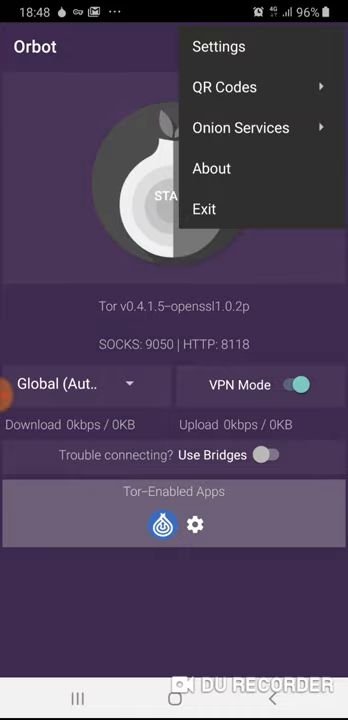
click(218, 46)
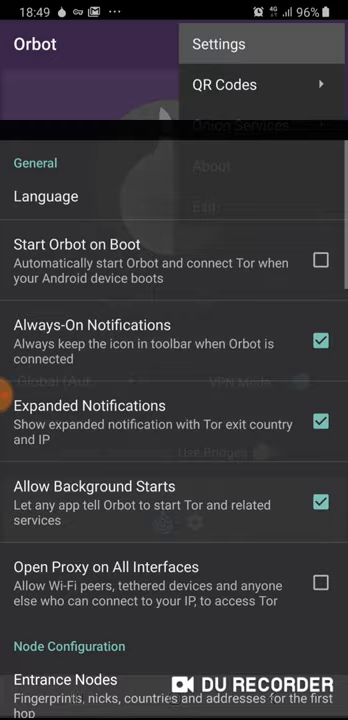
scroll(down, 3)
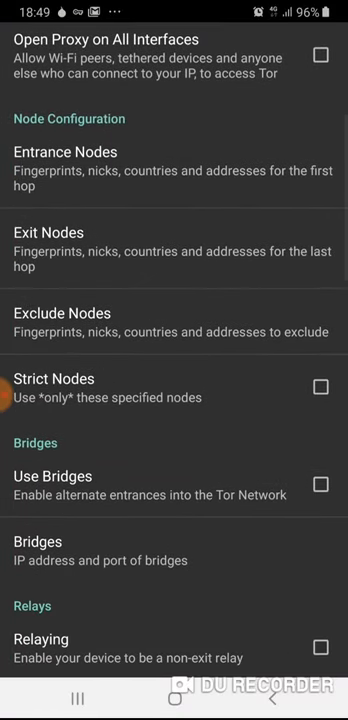
click(320, 483)
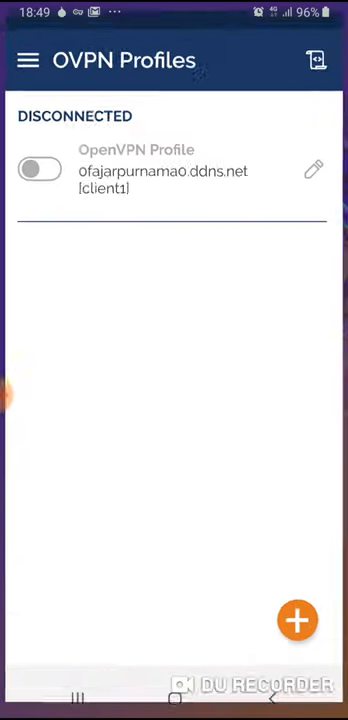
Repeatedly toggle the client1 profile trying to connect, ending disconnected.
click(313, 169)
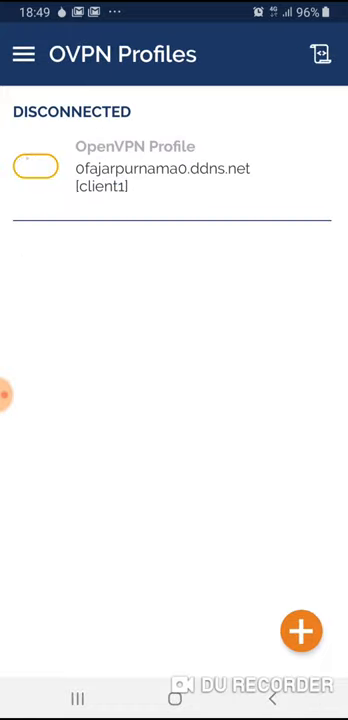
click(36, 167)
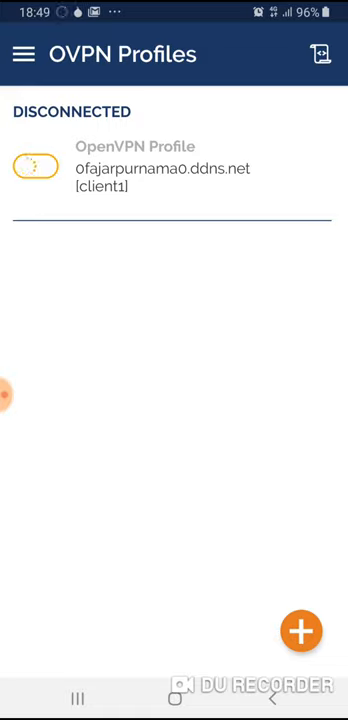
click(35, 166)
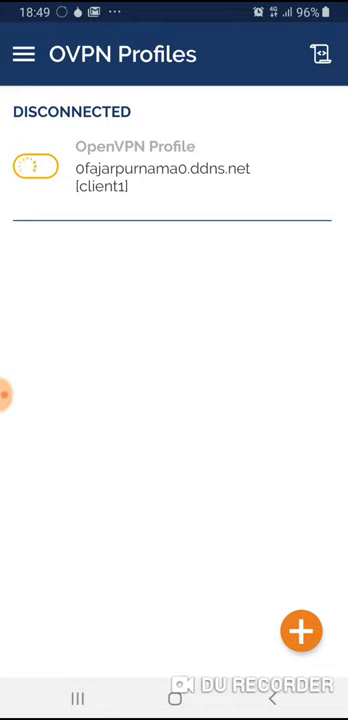
click(37, 167)
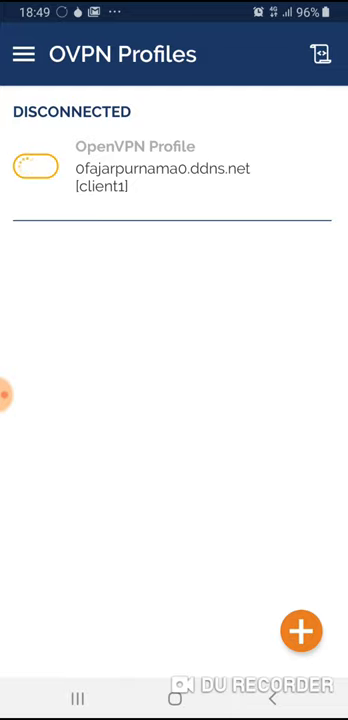
click(36, 167)
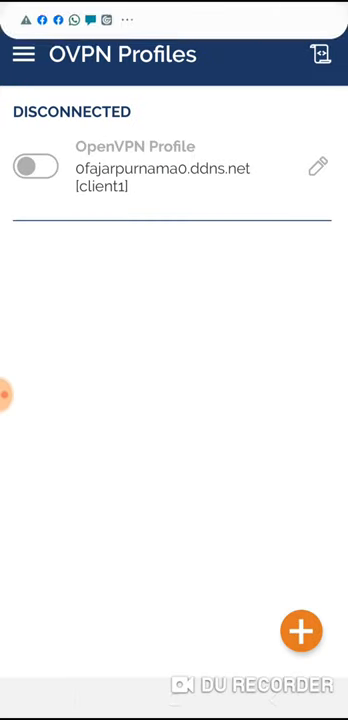
click(37, 166)
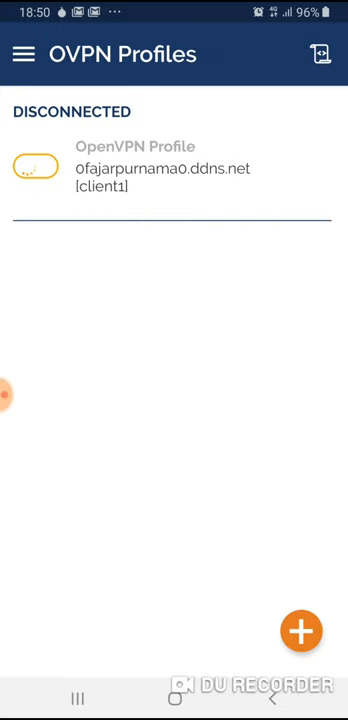
click(33, 168)
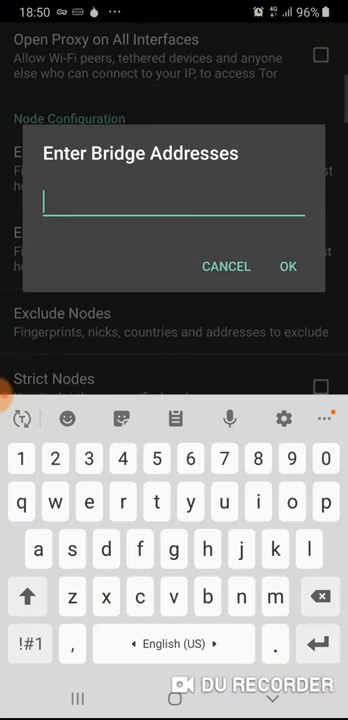
Enter bridge address 110.135.245.99:9001, confirm with OK, and scroll through the settings.
text(110.)
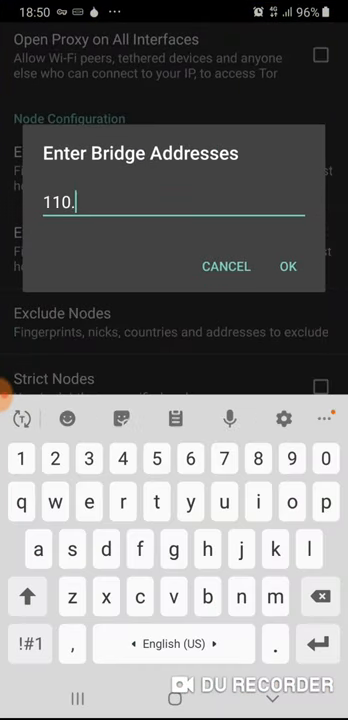
text(135.)
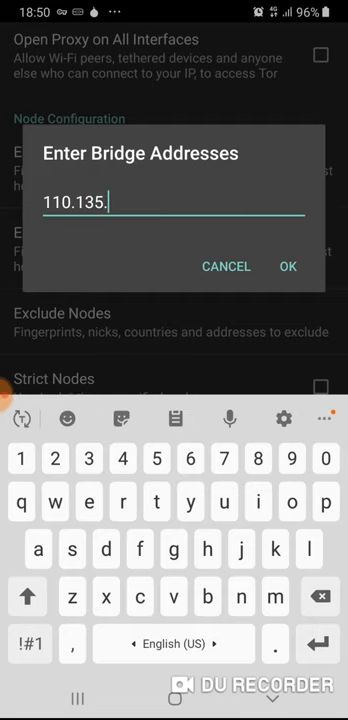
click(288, 266)
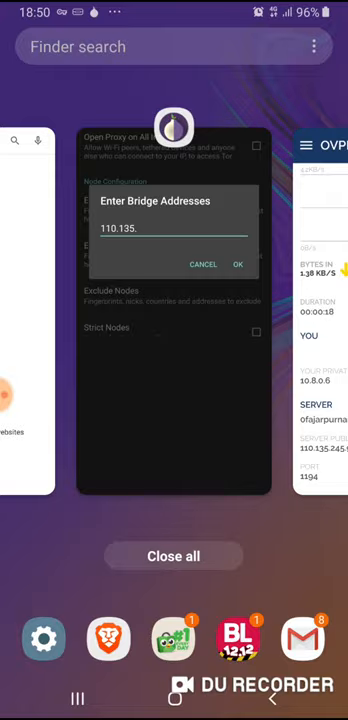
text(24)
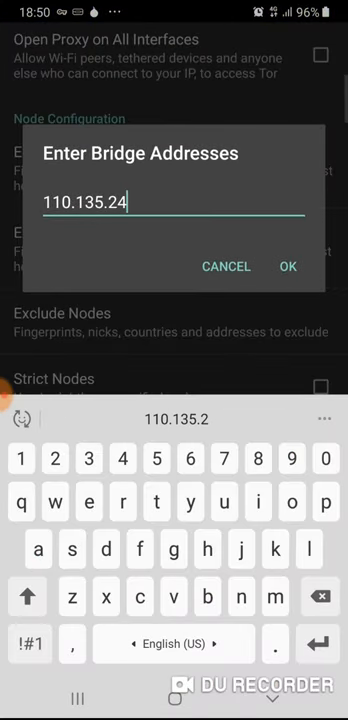
text(5.99)
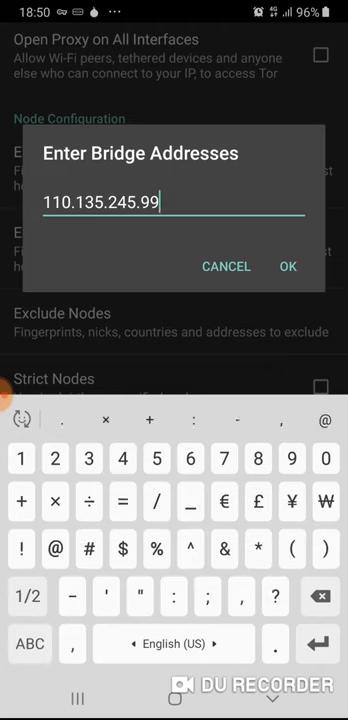
text(:)
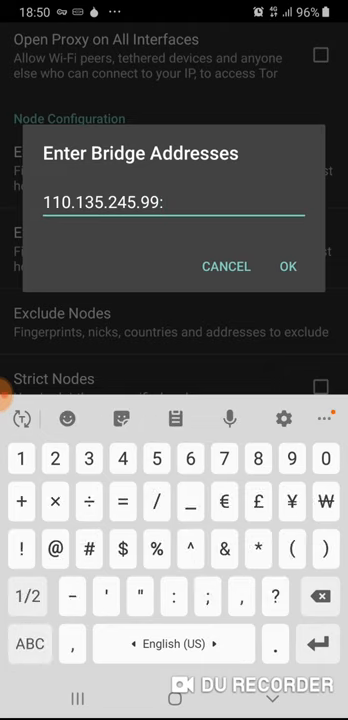
text(9001)
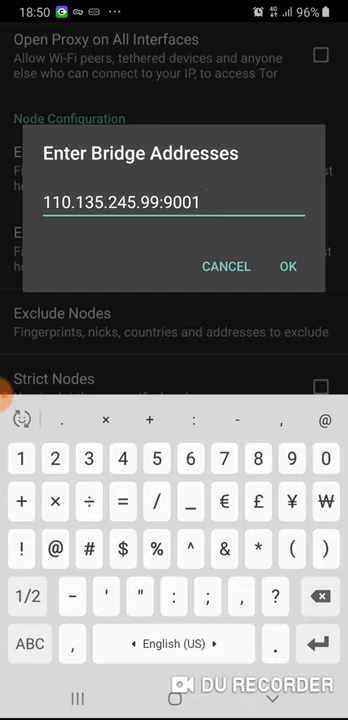
click(288, 266)
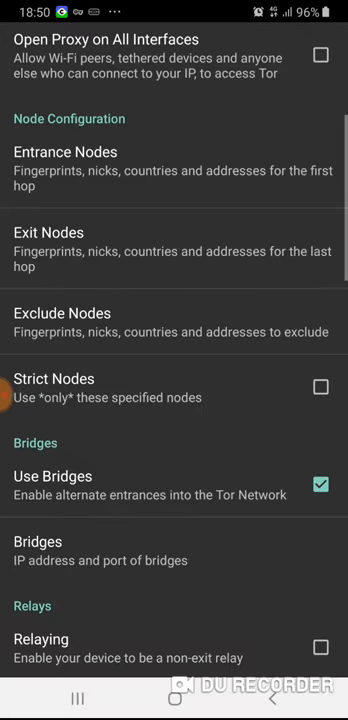
scroll(down, 3)
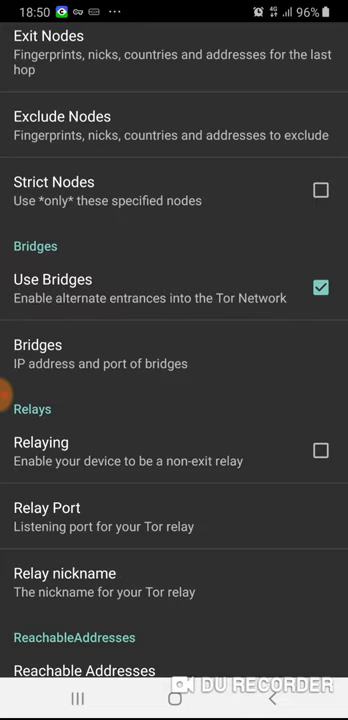
scroll(down, 3)
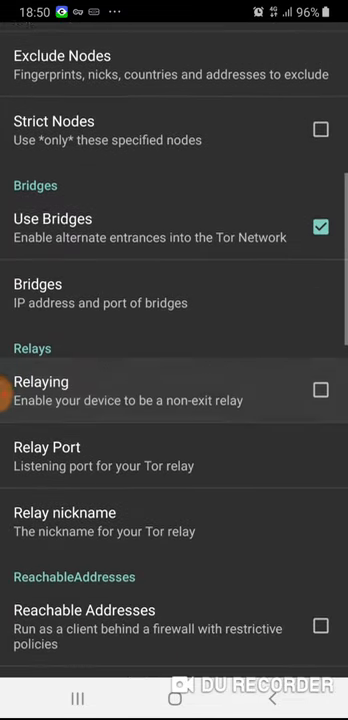
scroll(down, 3)
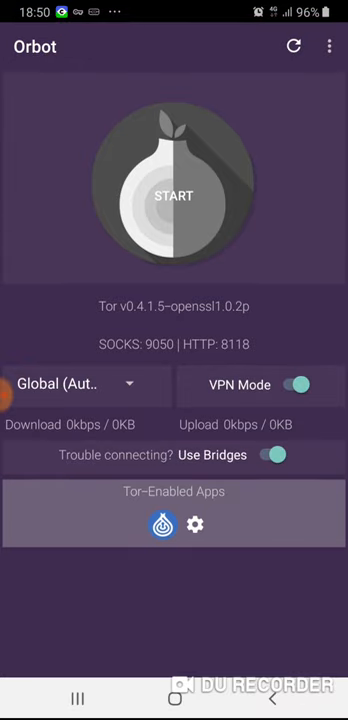
Start Tor in Orbot through the bridge and show the recent apps overview.
click(174, 183)
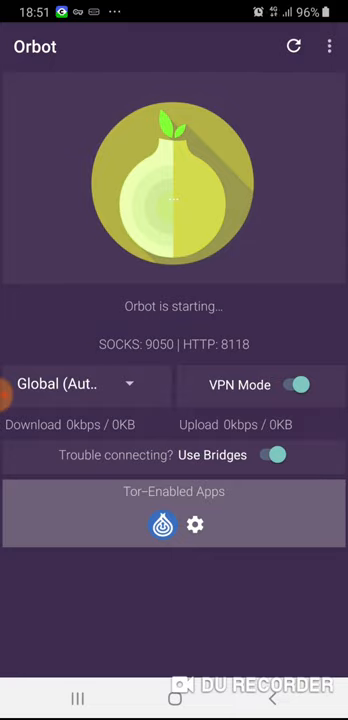
click(272, 455)
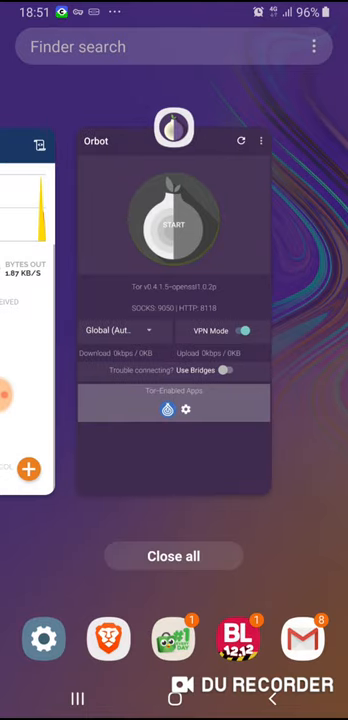
Pick the OpenVPN card from Recents to confirm client1 is connected.
scroll(right, 3)
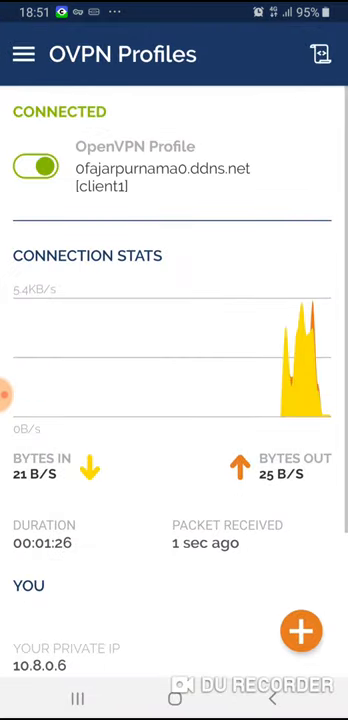
click(35, 166)
text(t)
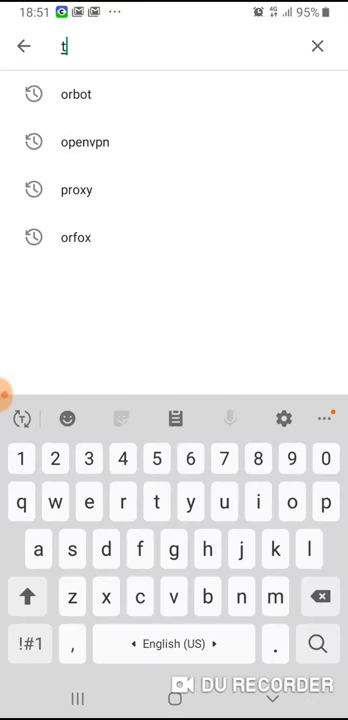
Search 'tor br' in Play Store and open the Tor Browser suggestion.
text(or br)
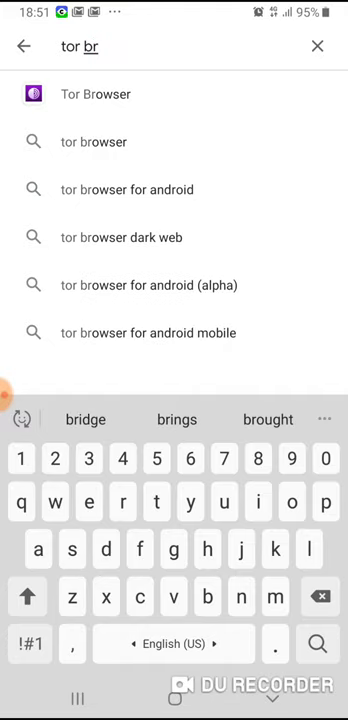
click(95, 93)
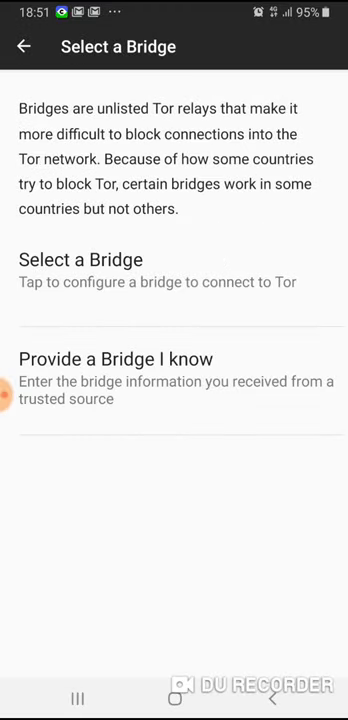
Choose 'Provide a Bridge I know' and begin the first address with '110.'.
click(115, 358)
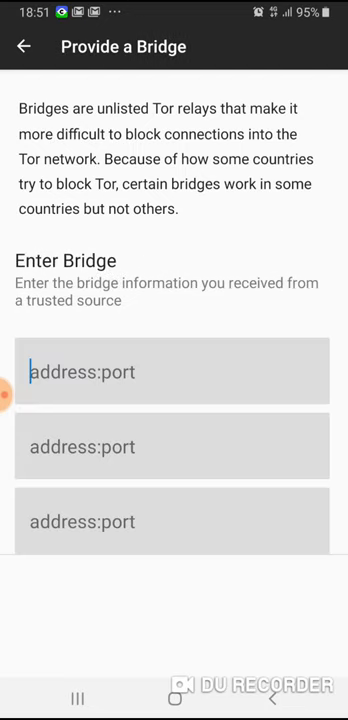
click(172, 371)
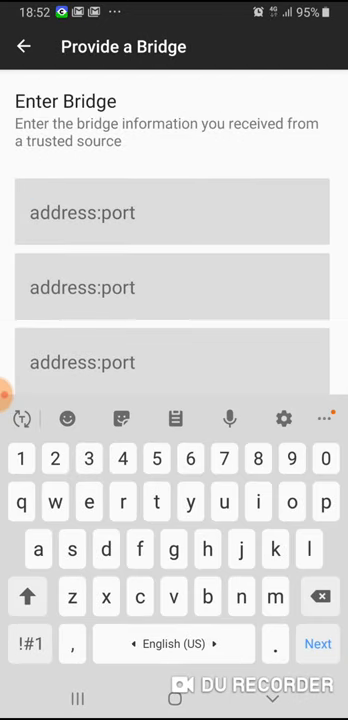
text(110)
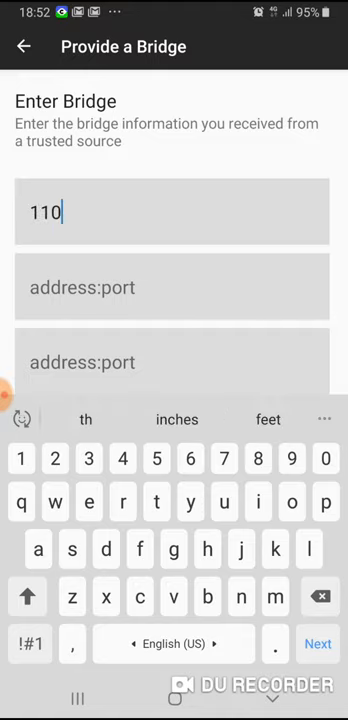
text(.)
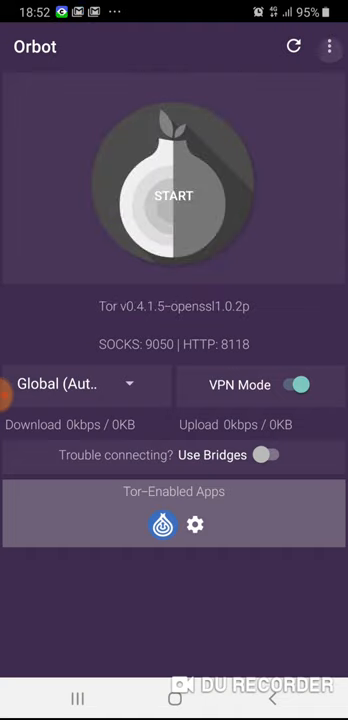
Open Orbot's Settings from the overflow menu and scroll through them.
click(332, 46)
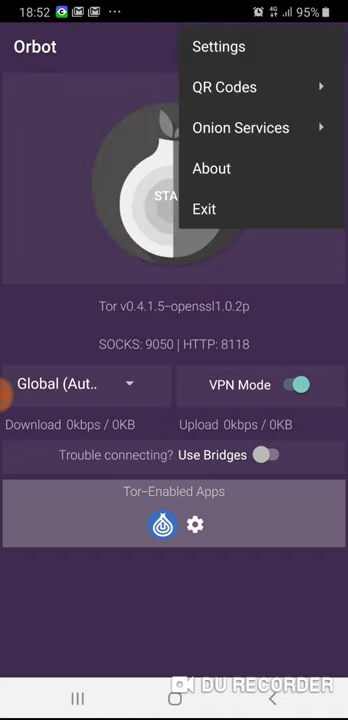
click(218, 46)
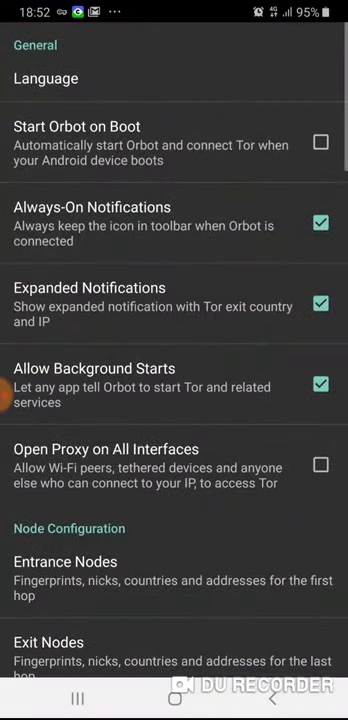
scroll(down, 3)
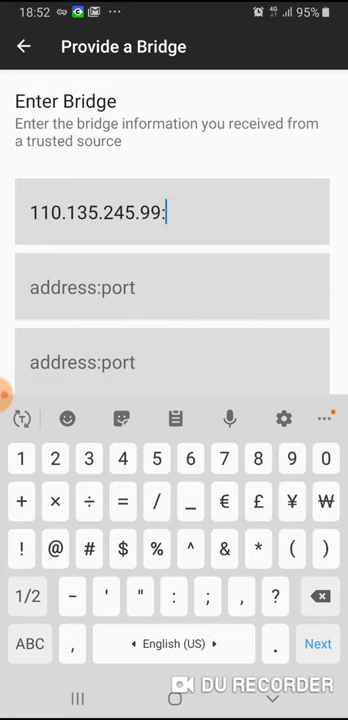
Finish the bridge with port 9001, then reopen the known-bridge form.
text(9001)
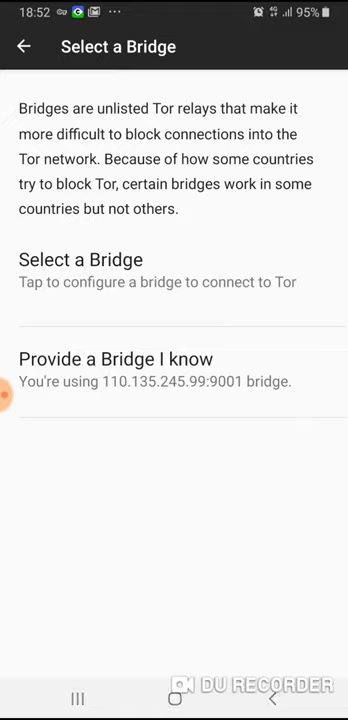
click(80, 270)
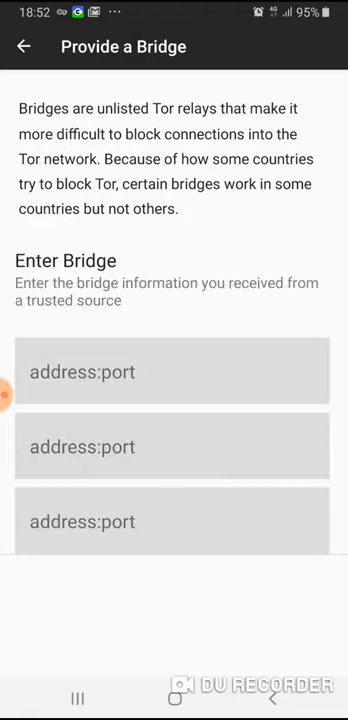
Re-enter bridge address 110.135.245.99:9001 in the known-bridge form and save it.
click(24, 46)
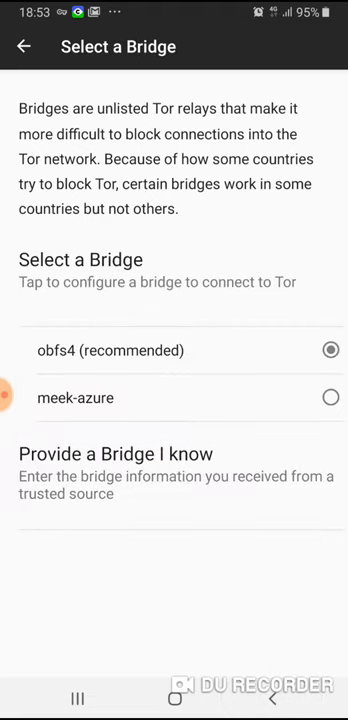
click(115, 454)
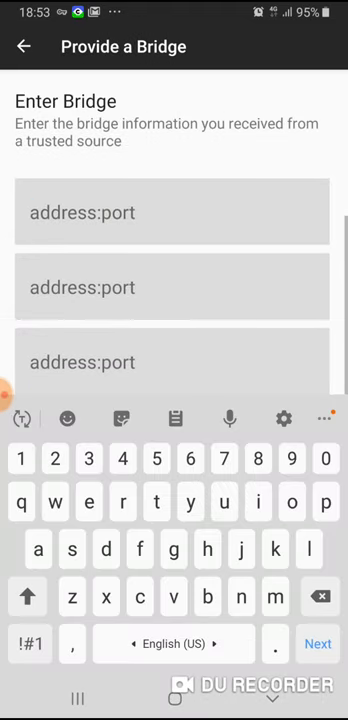
text(110)
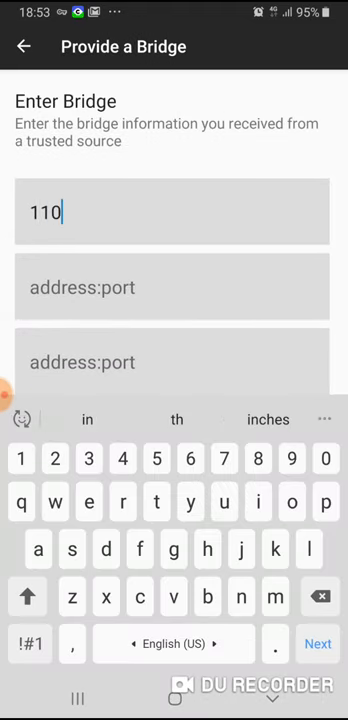
text(.135.)
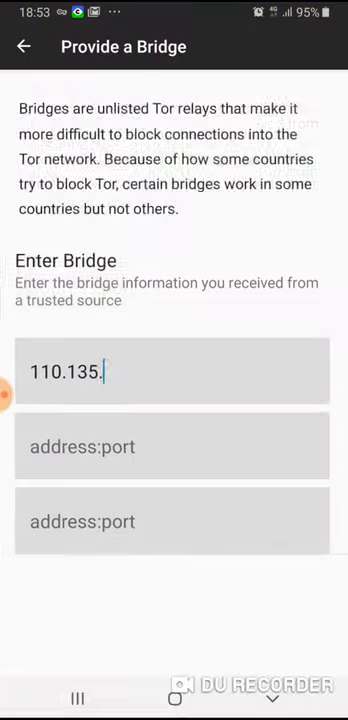
text(245)
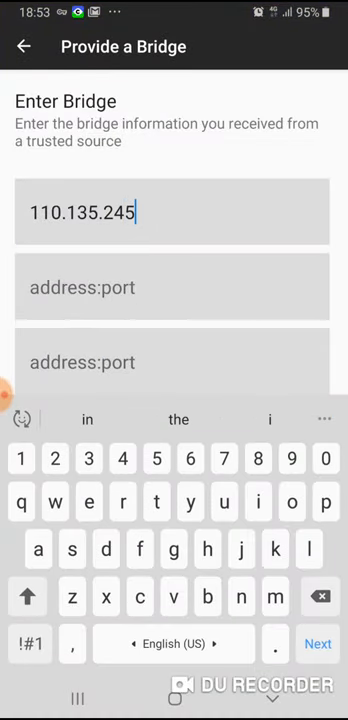
text(99:900)
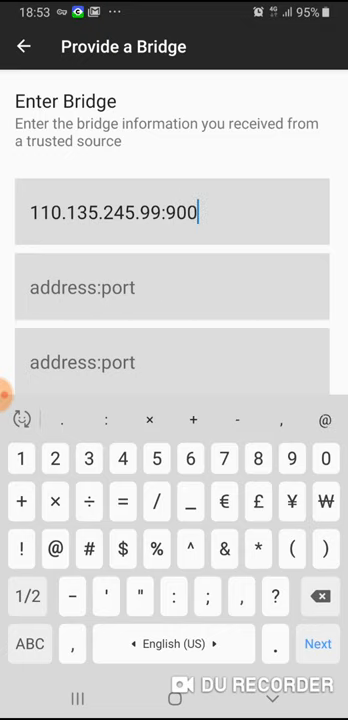
text(1)
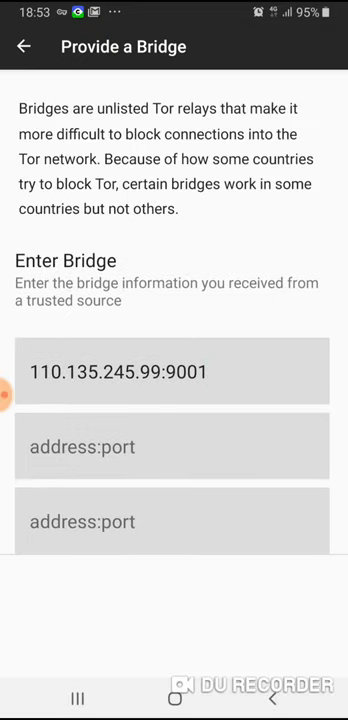
click(24, 46)
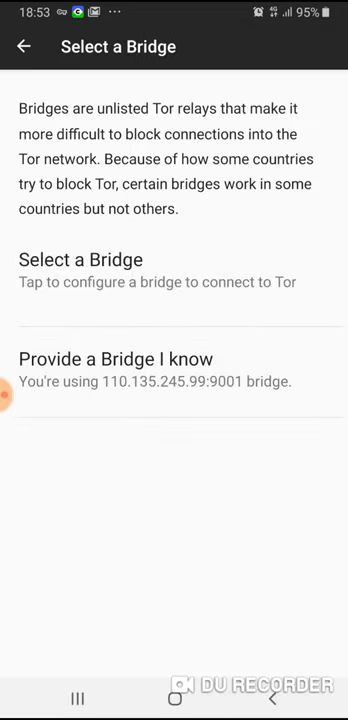
Leave the Select a Bridge screen to finish the bridge setup.
click(23, 46)
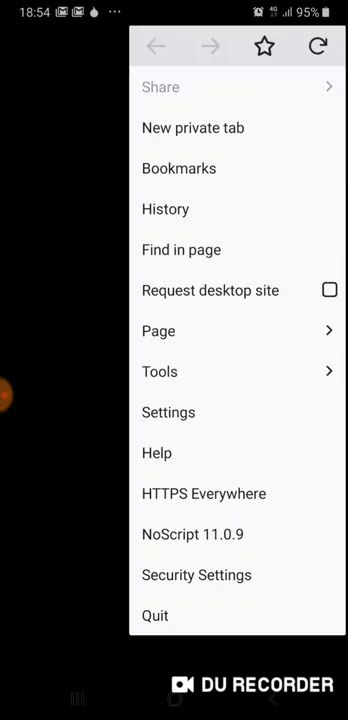
Review Tor Browser's Settings and Advanced options, then go back.
click(168, 412)
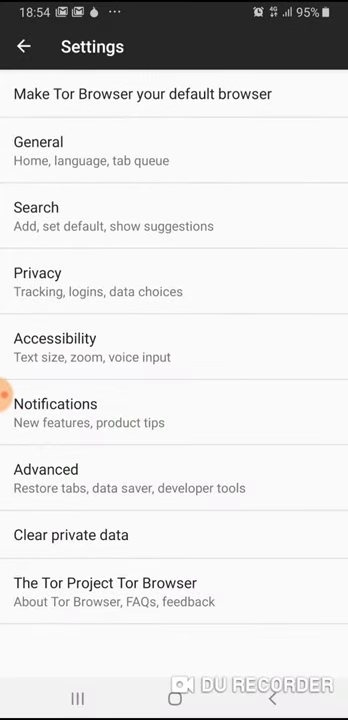
click(46, 479)
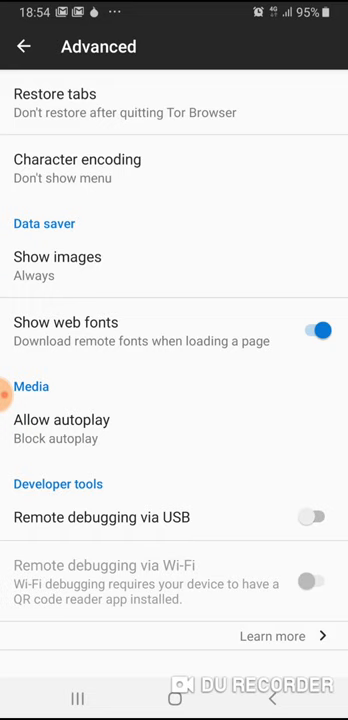
click(24, 46)
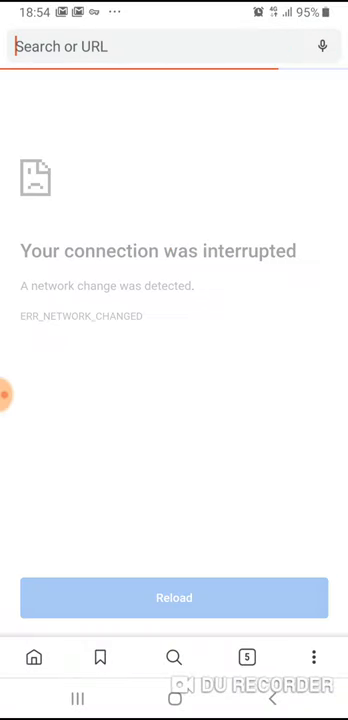
text(reddit.com&oc)
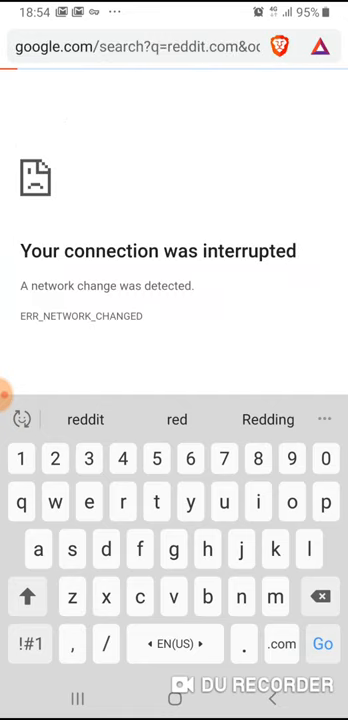
click(150, 47)
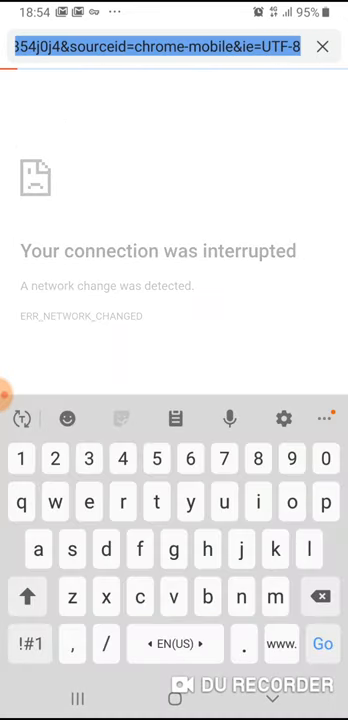
text(www.r)
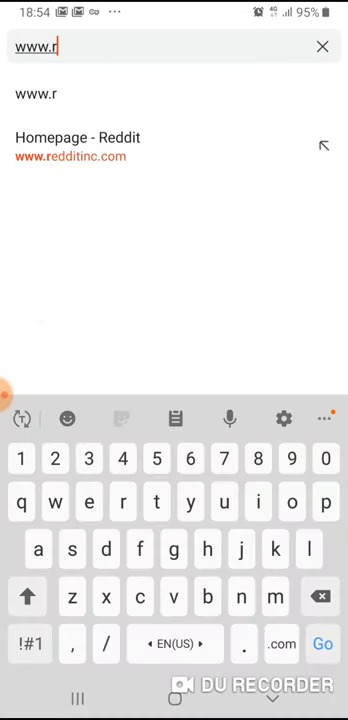
text(èd)
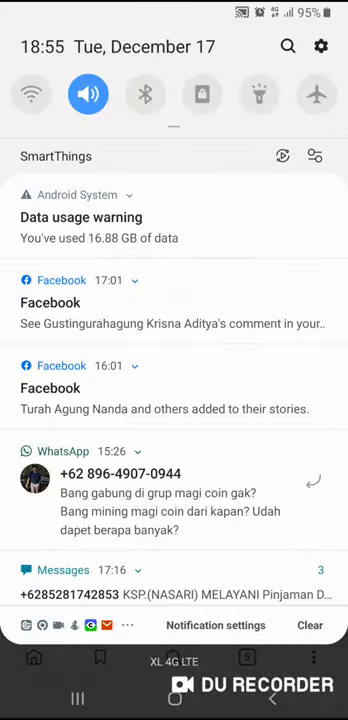
scroll(down, 3)
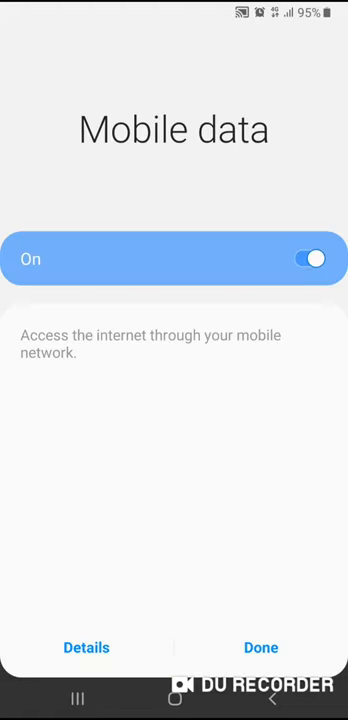
click(311, 259)
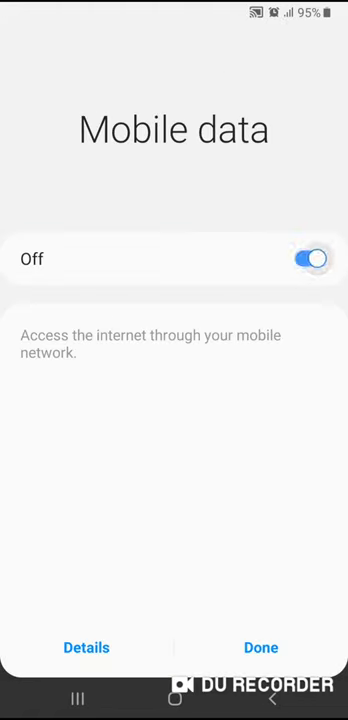
click(310, 259)
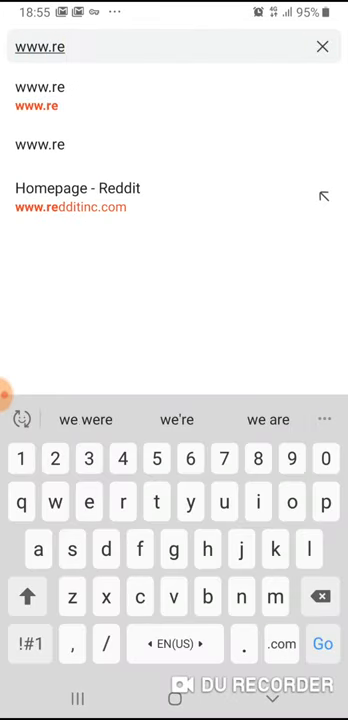
text(dd)
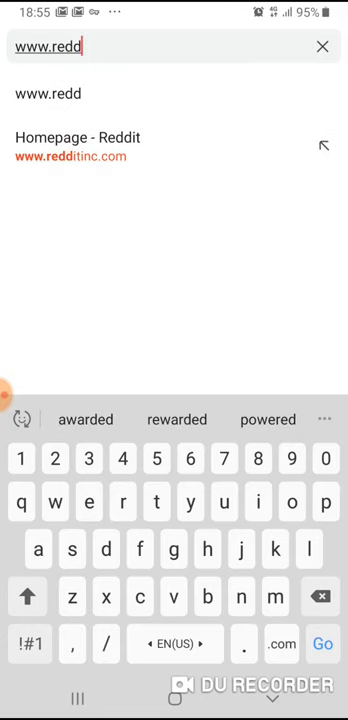